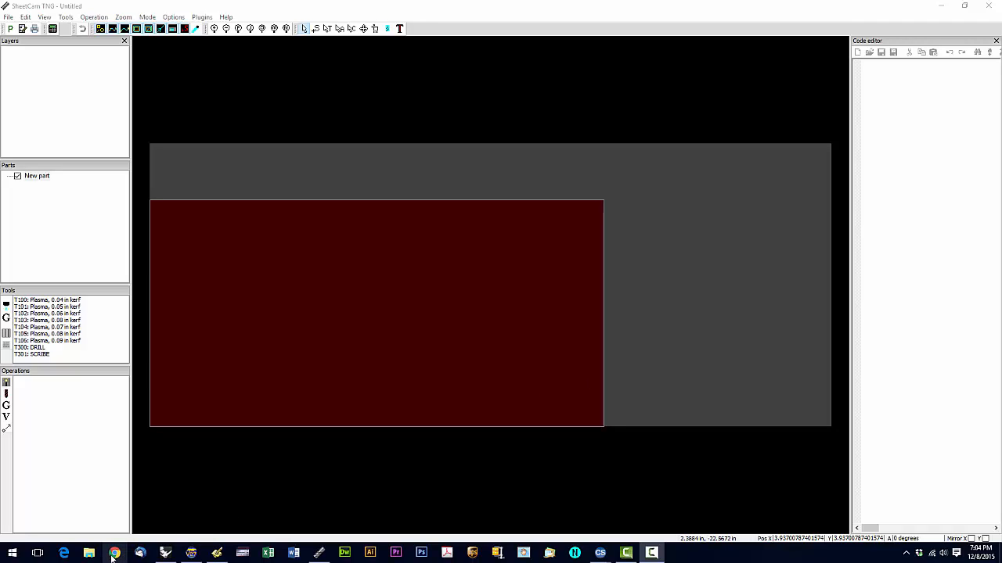
{"action": "mouse_move", "coordinate": [115, 555]}
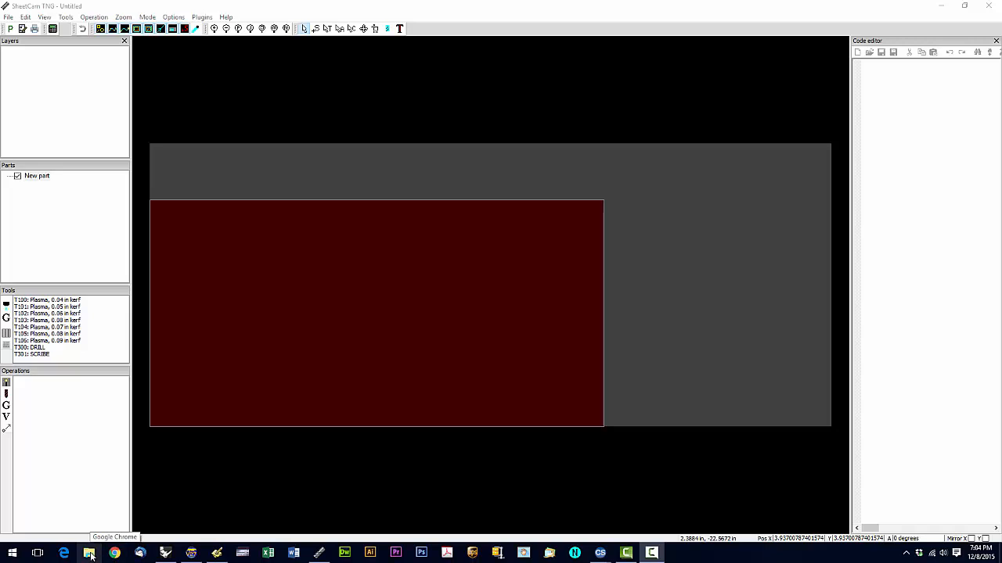
Bring up a file browser window on the Desktop folder.
{"action": "left_click", "coordinate": [89, 554]}
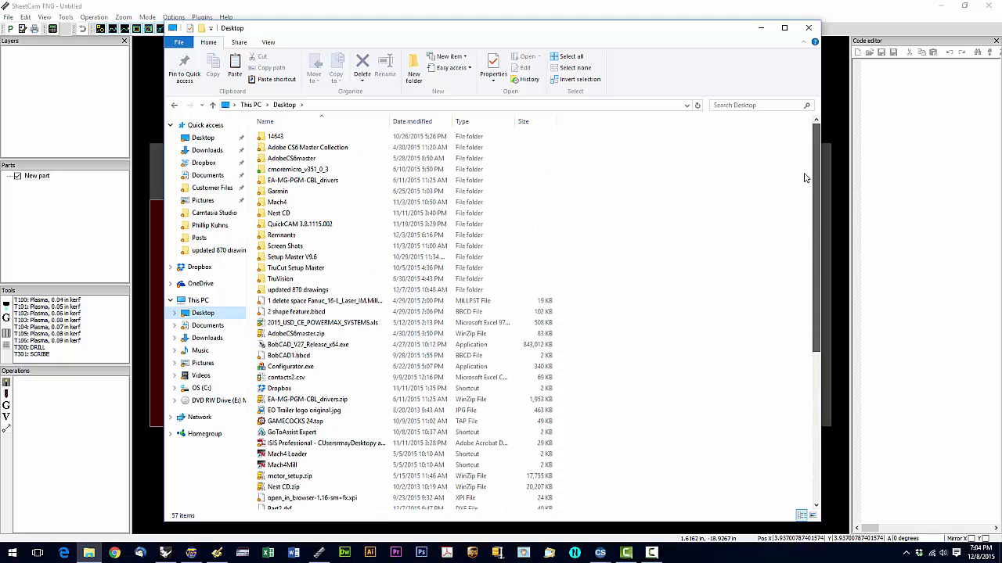
Copy TruCutCNC_RevbC.scpost from Setup Master V0.6's SheetCAM folder.
{"action": "double_click", "coordinate": [291, 256]}
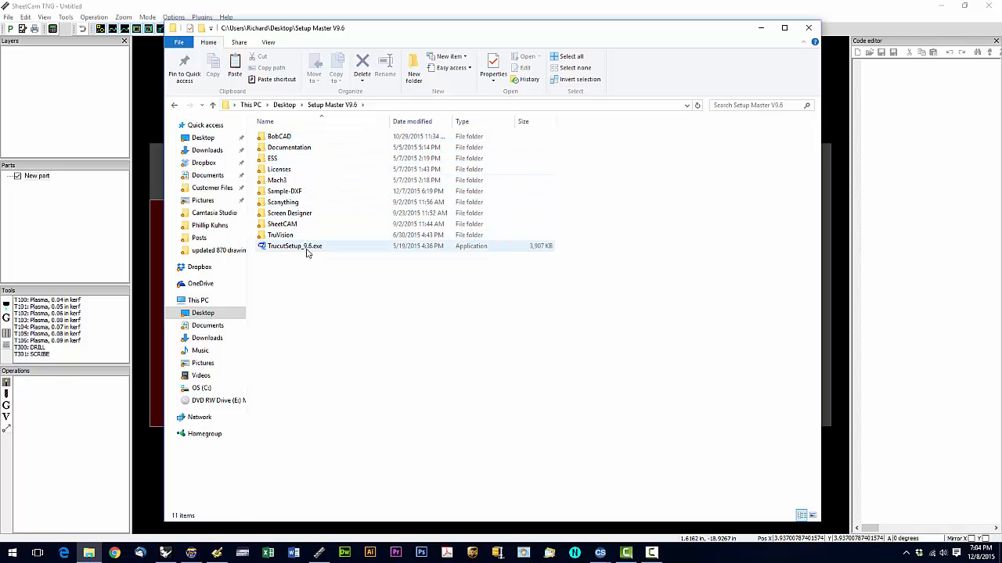
{"action": "mouse_move", "coordinate": [305, 251]}
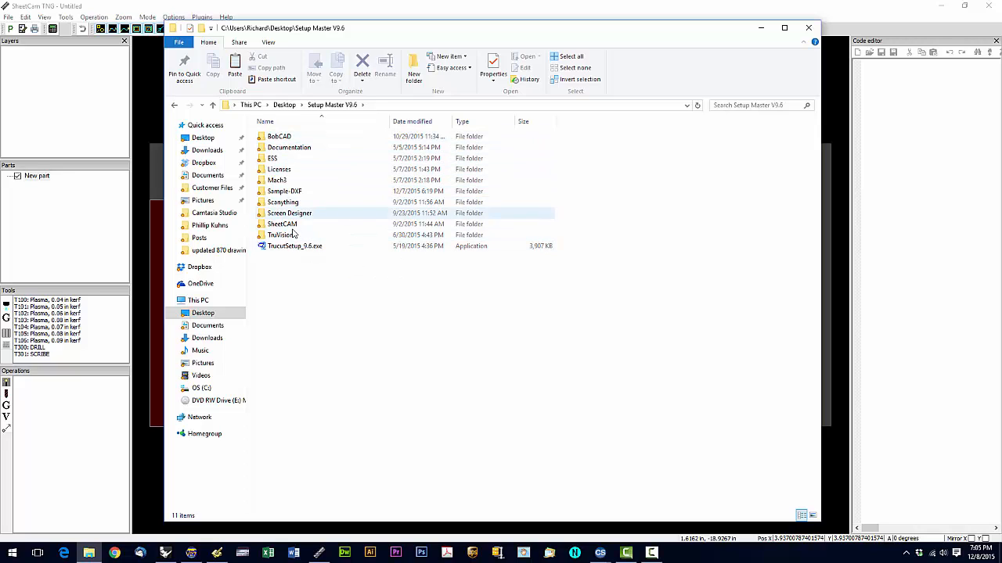
{"action": "left_click", "coordinate": [282, 223]}
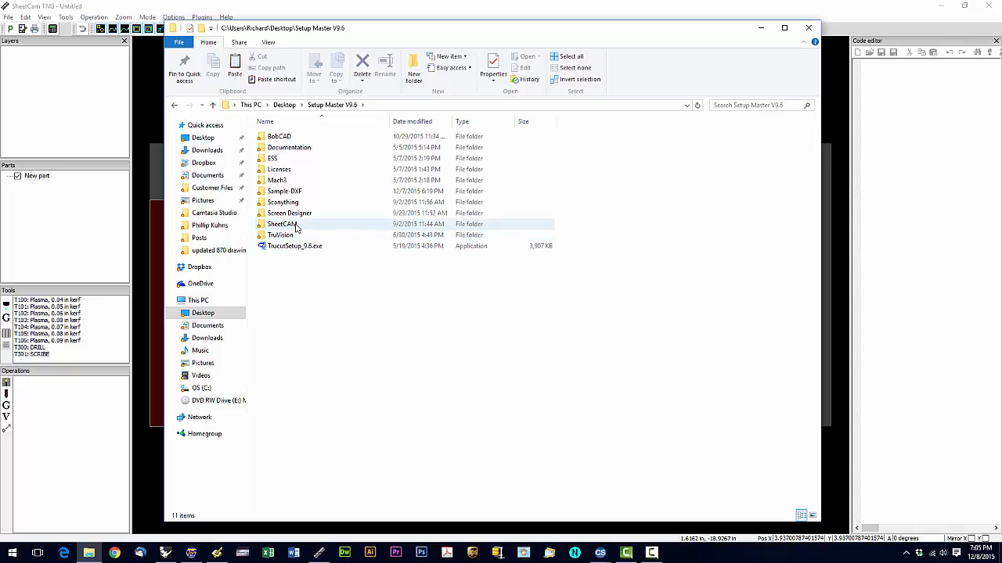
{"action": "double_click", "coordinate": [282, 224]}
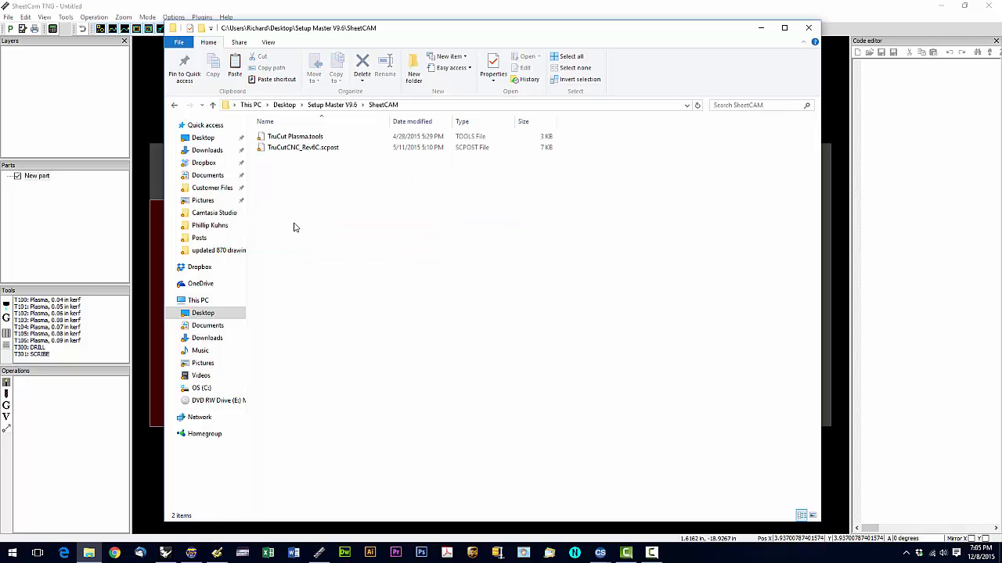
{"action": "left_click", "coordinate": [304, 147]}
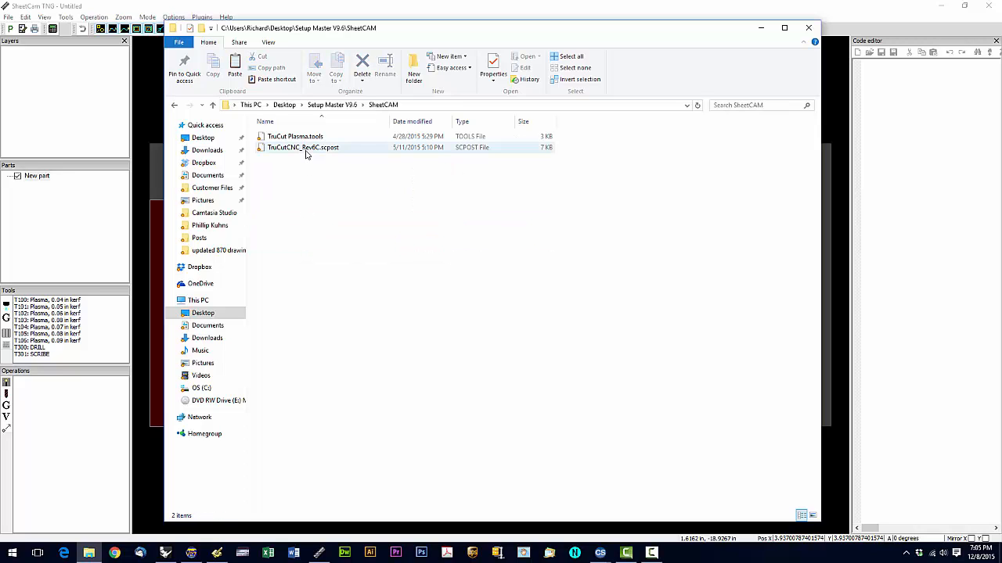
{"action": "mouse_move", "coordinate": [319, 153]}
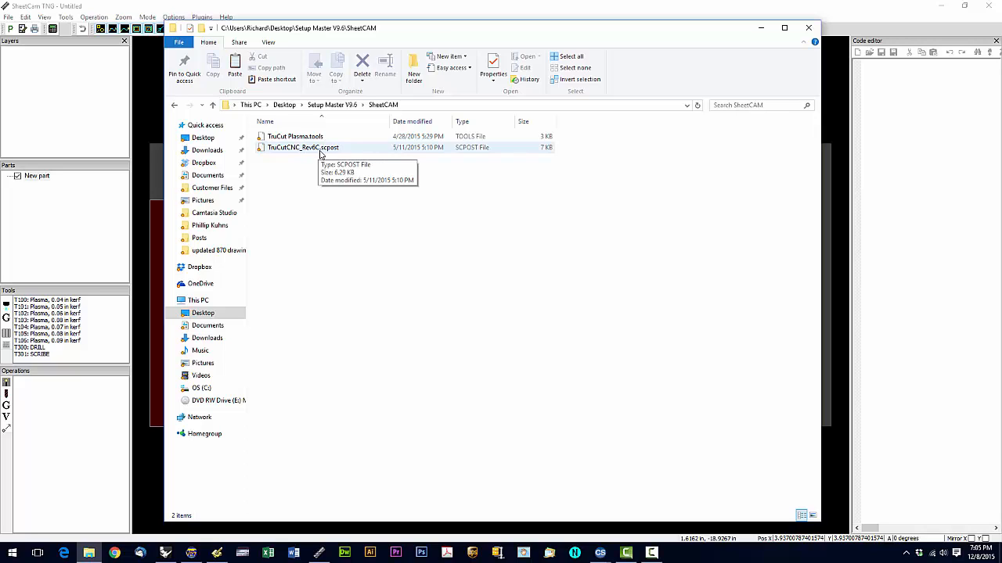
{"action": "mouse_move", "coordinate": [316, 161]}
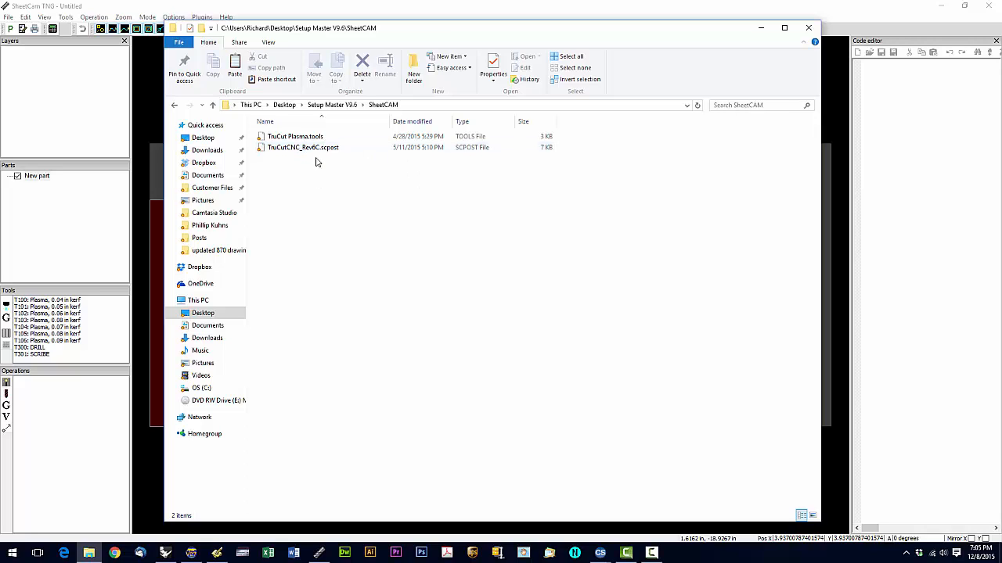
{"action": "right_click", "coordinate": [303, 147]}
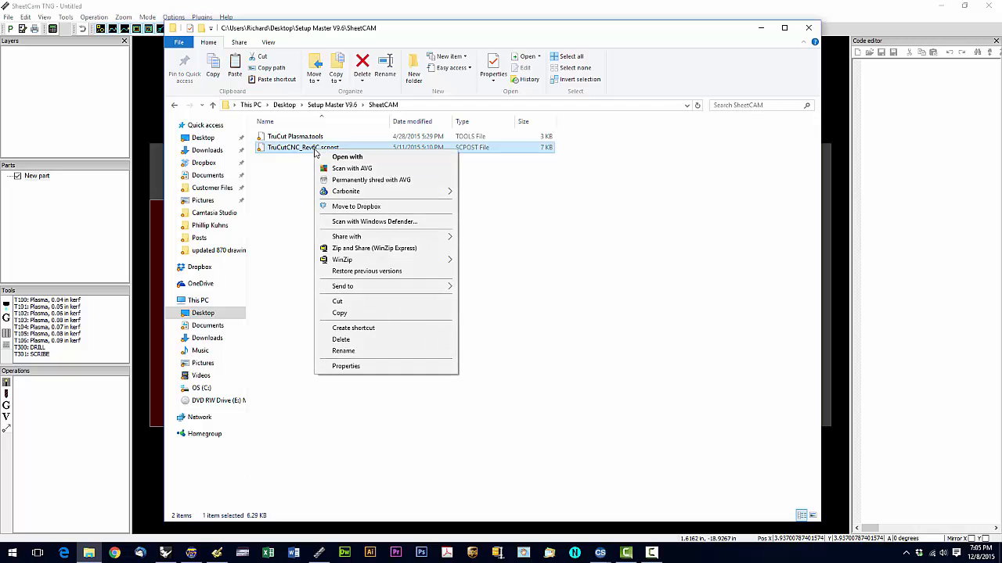
{"action": "mouse_move", "coordinate": [338, 313]}
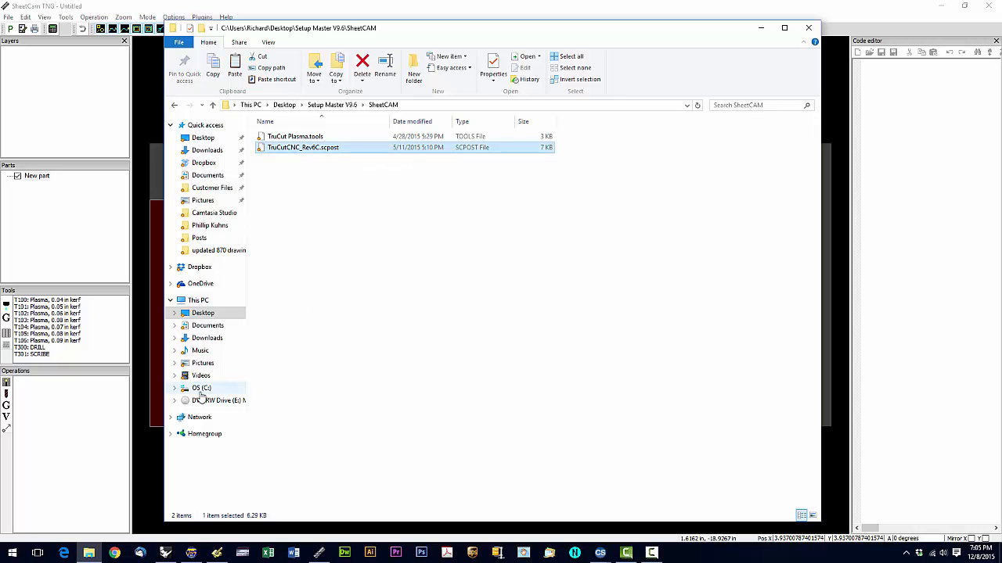
Navigate to C:\Program Files (x86)\SheetCam TNG\Posts.
{"action": "left_click", "coordinate": [200, 388]}
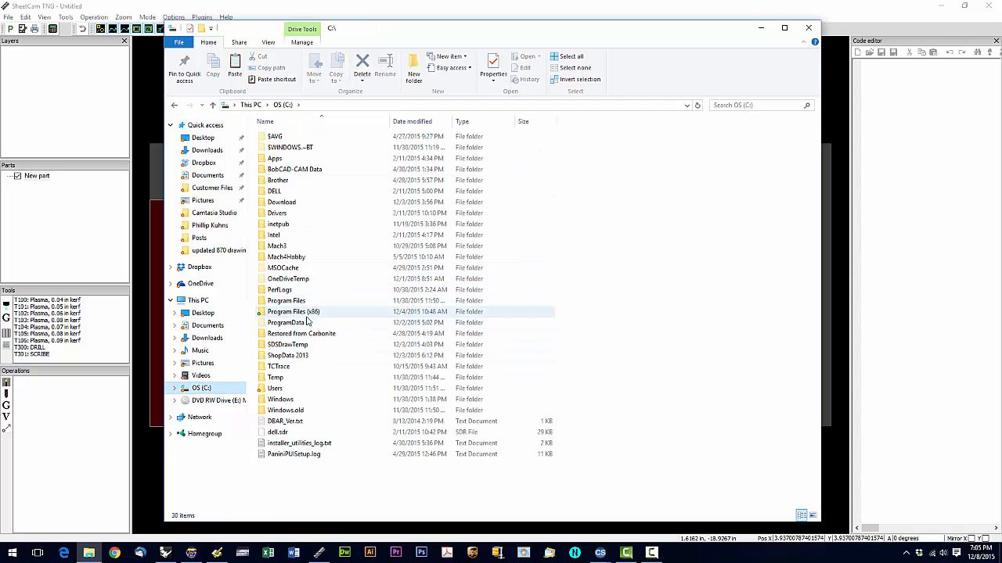
{"action": "double_click", "coordinate": [294, 311]}
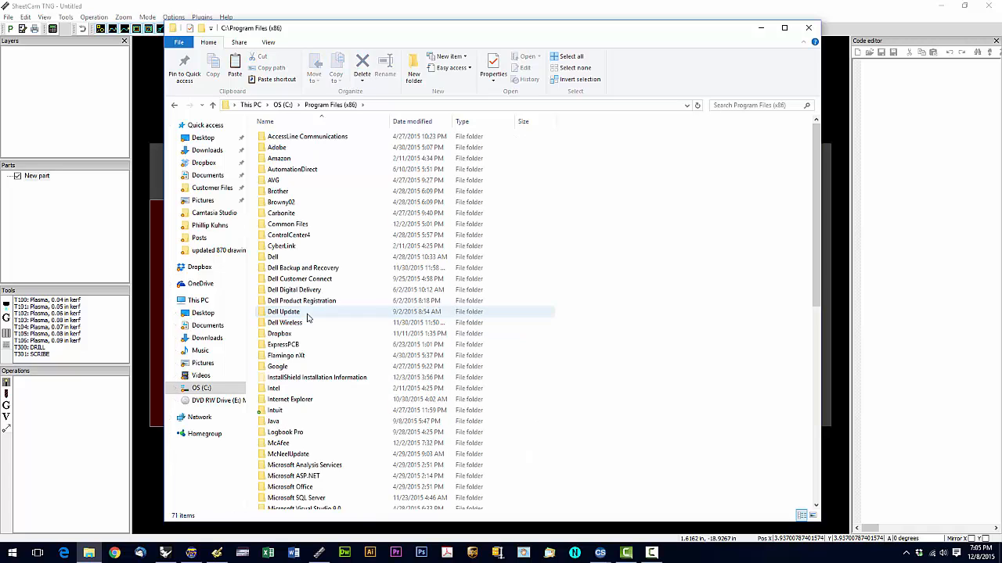
{"action": "scroll", "scroll_direction": "down", "scroll_amount": 3}
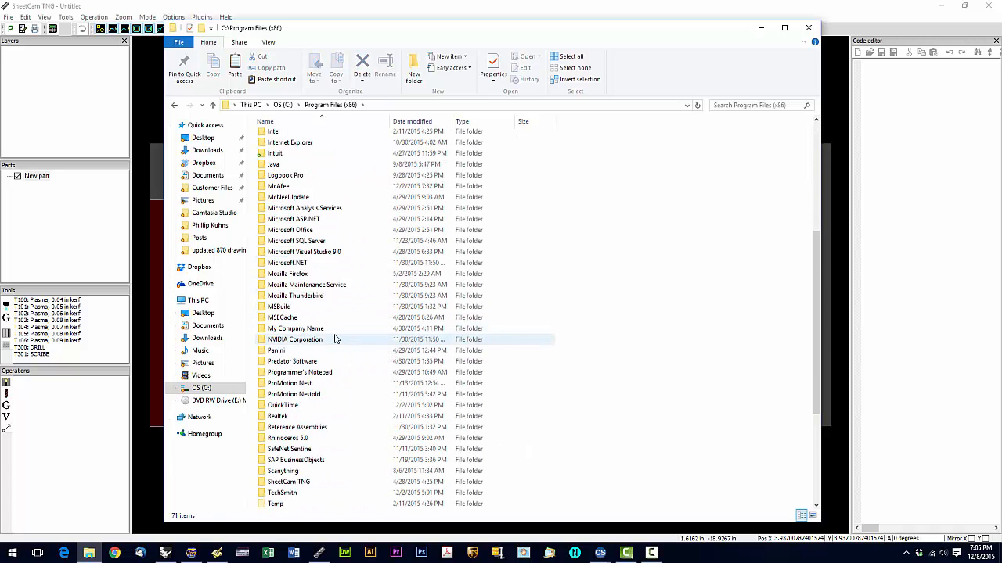
{"action": "scroll", "scroll_direction": "down", "scroll_amount": 3}
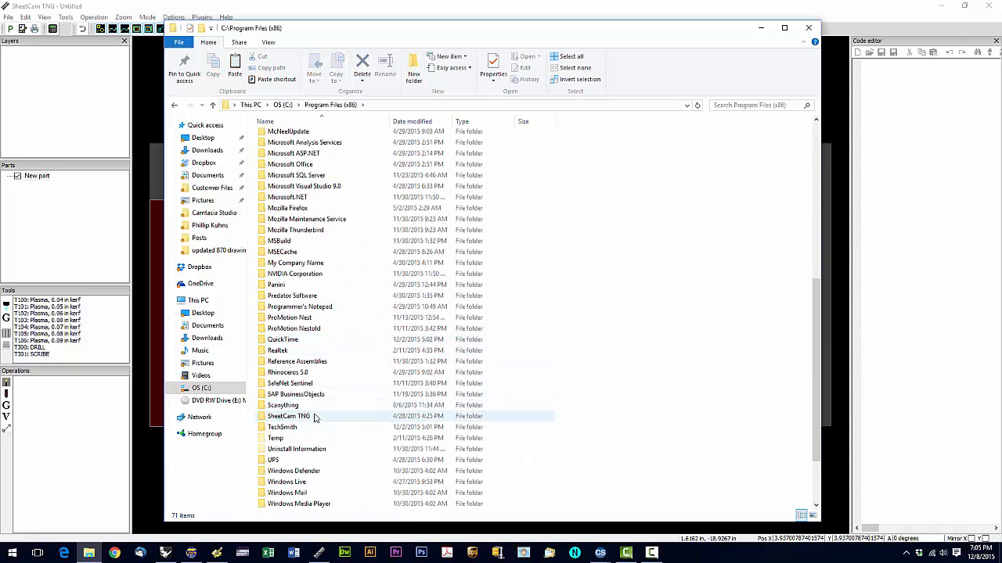
{"action": "double_click", "coordinate": [288, 417]}
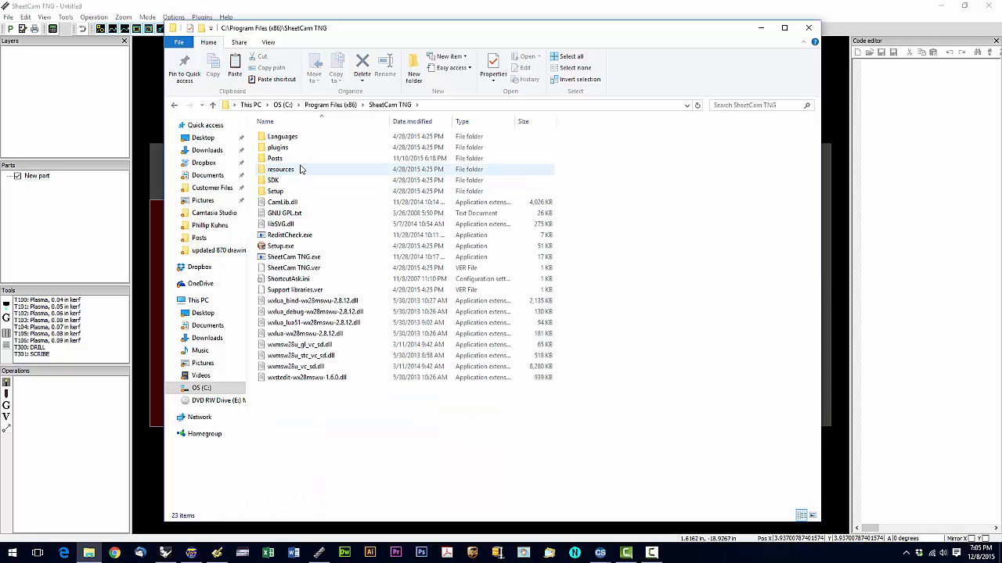
{"action": "mouse_move", "coordinate": [297, 163]}
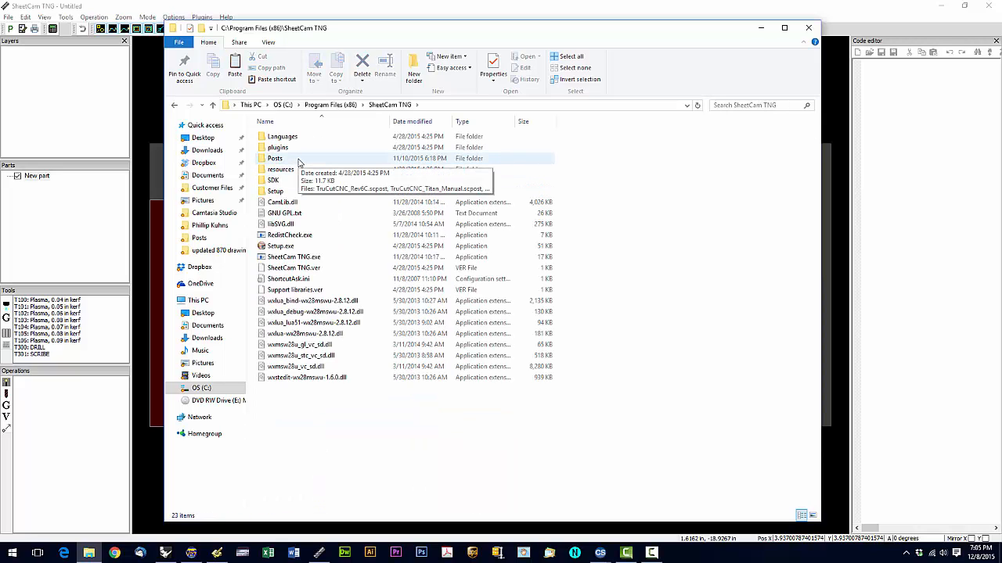
{"action": "double_click", "coordinate": [275, 158]}
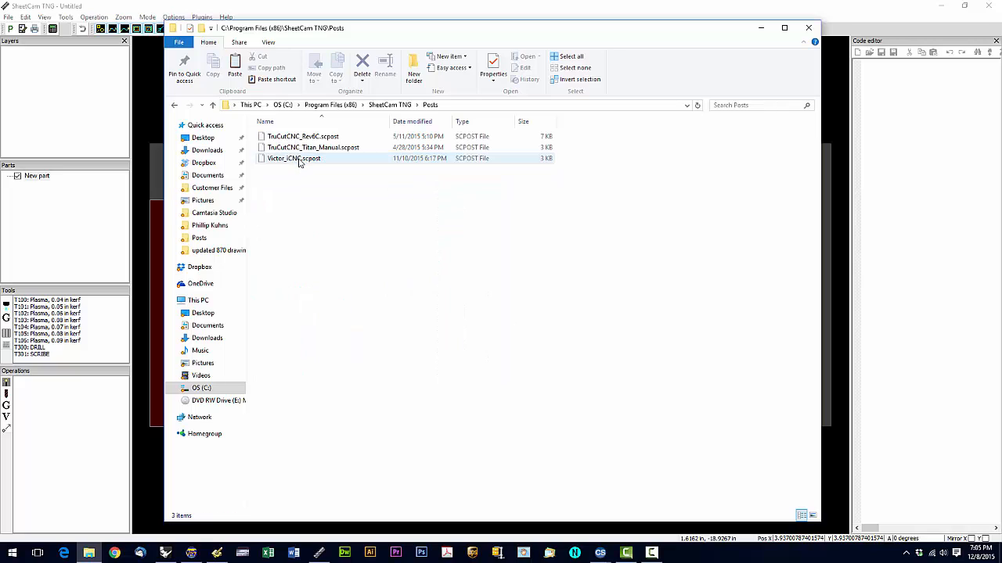
{"action": "left_click", "coordinate": [588, 200]}
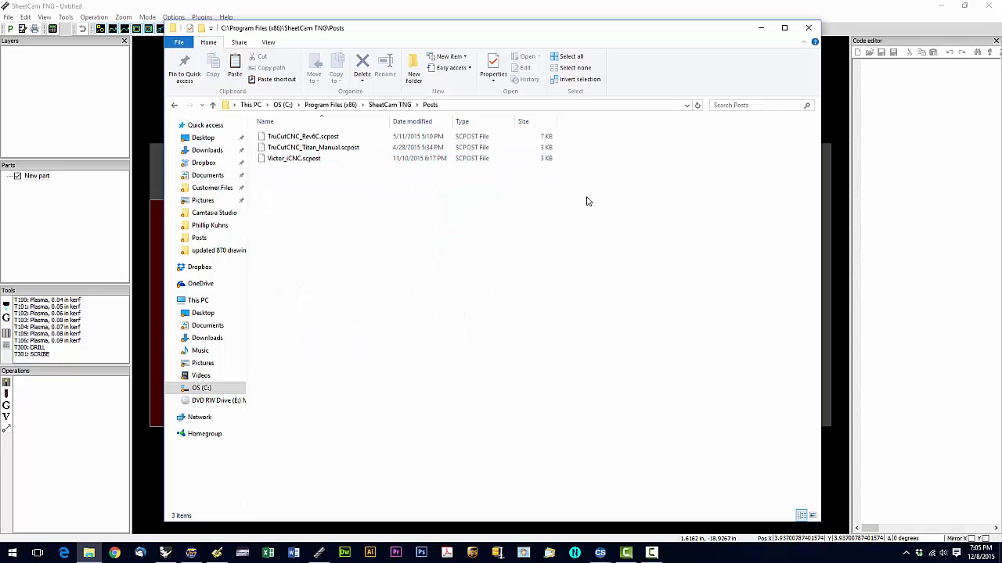
{"action": "mouse_move", "coordinate": [597, 188]}
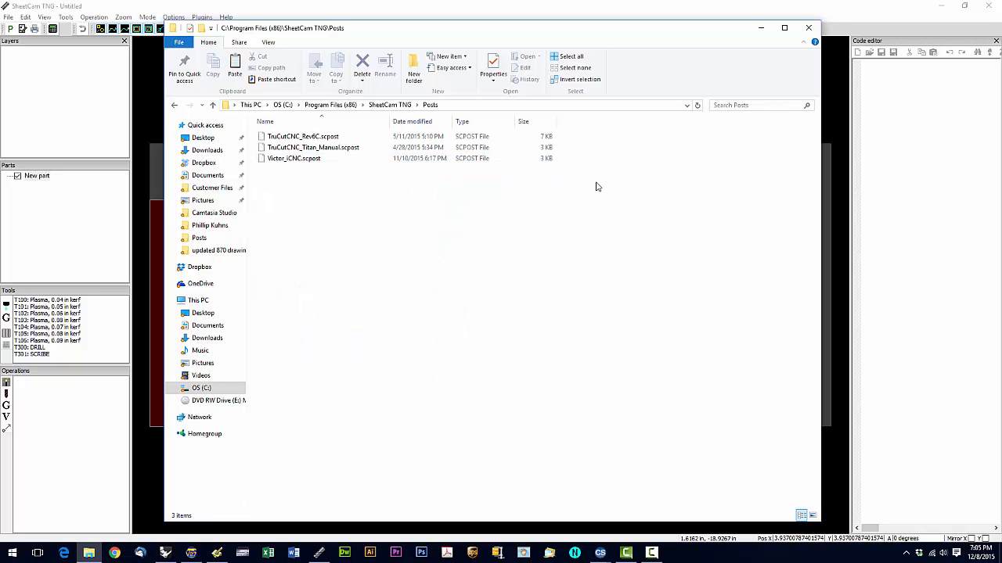
{"action": "mouse_move", "coordinate": [610, 360]}
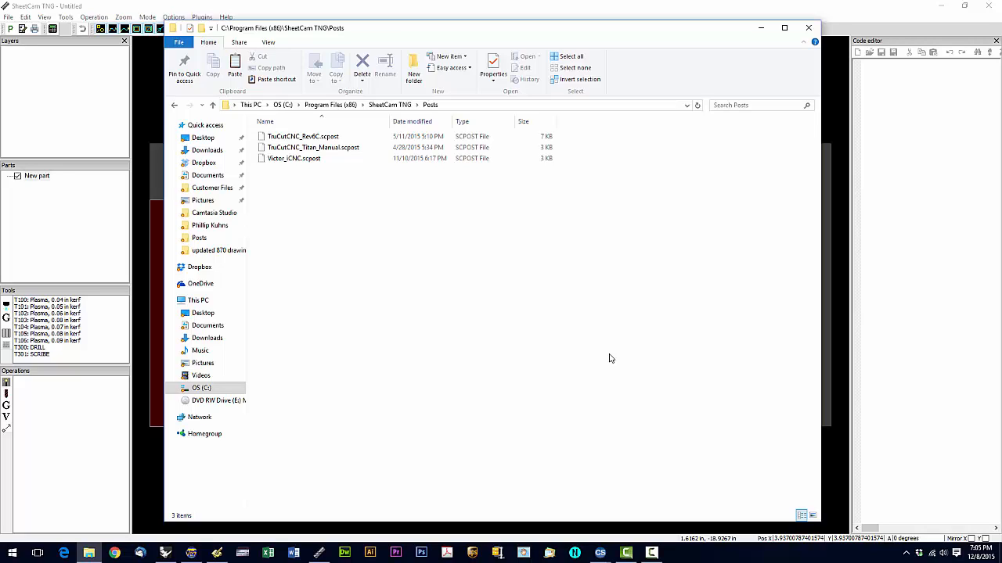
{"action": "mouse_move", "coordinate": [610, 351]}
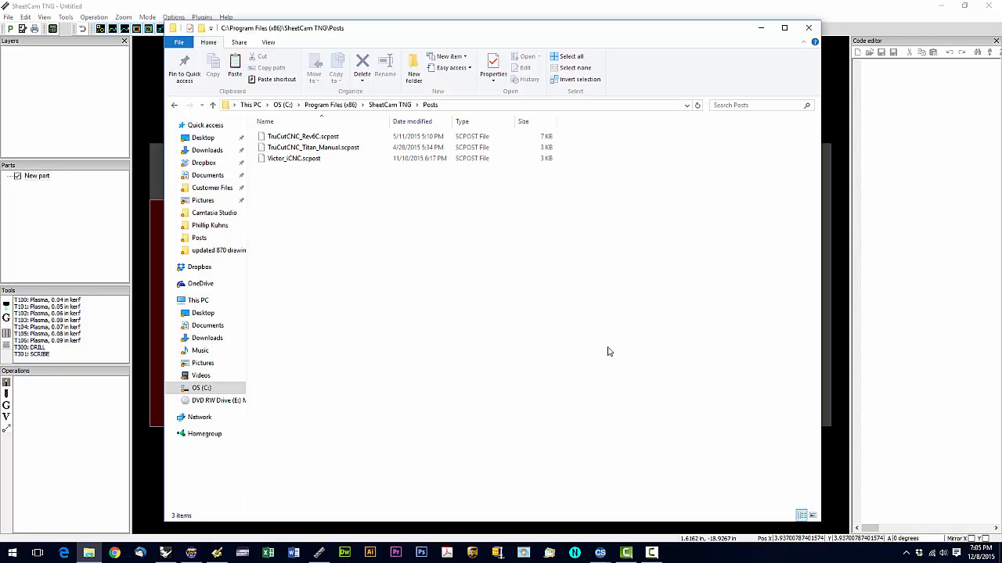
{"action": "mouse_move", "coordinate": [513, 300]}
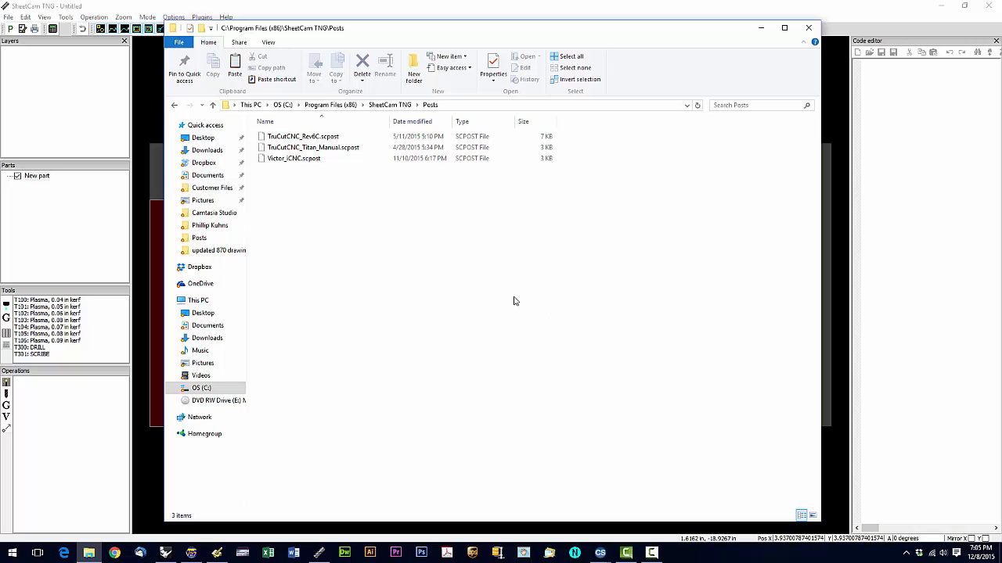
Paste the post file into the Posts folder, replacing the existing copy with administrator permission.
{"action": "right_click", "coordinate": [513, 300]}
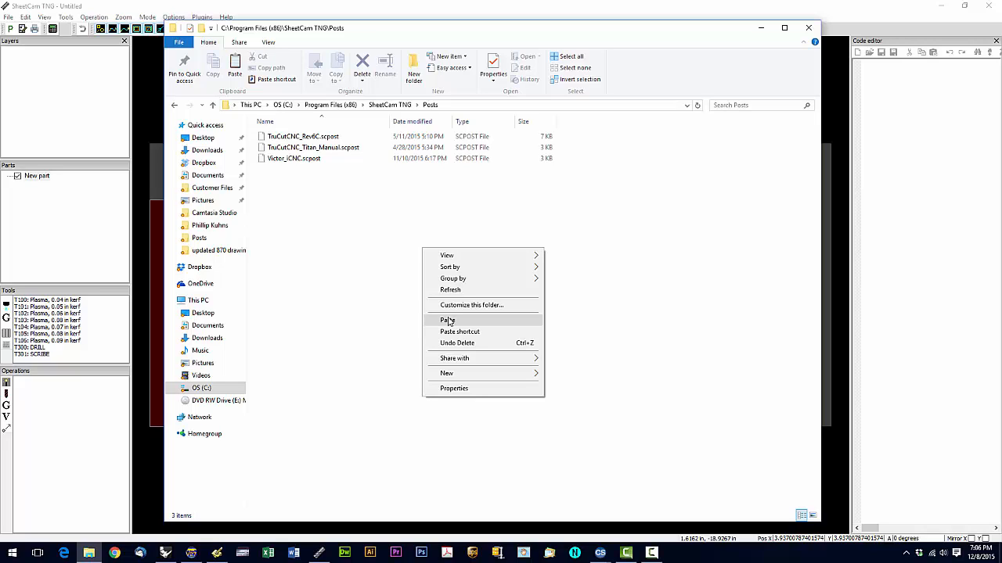
{"action": "left_click", "coordinate": [448, 319]}
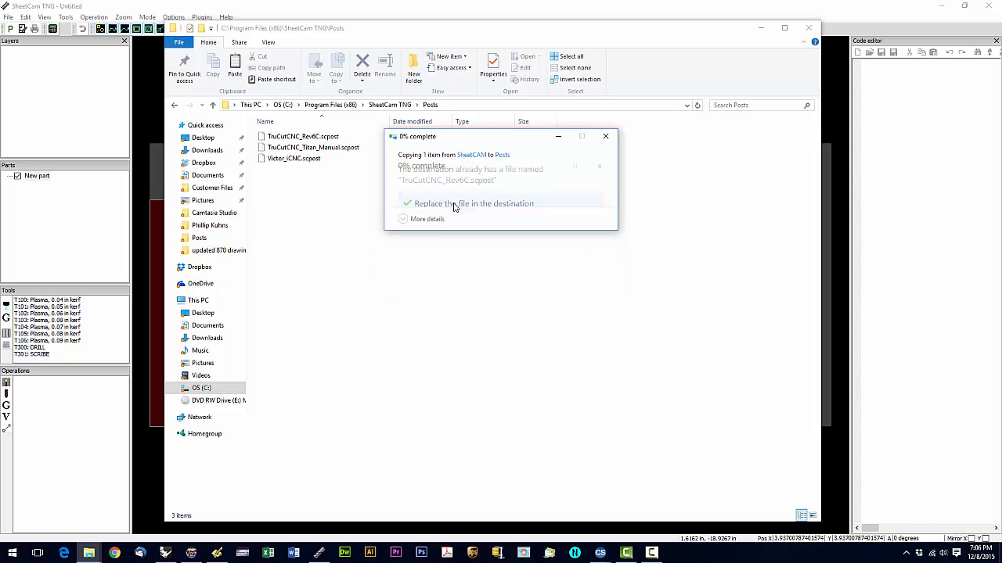
{"action": "left_click", "coordinate": [473, 204]}
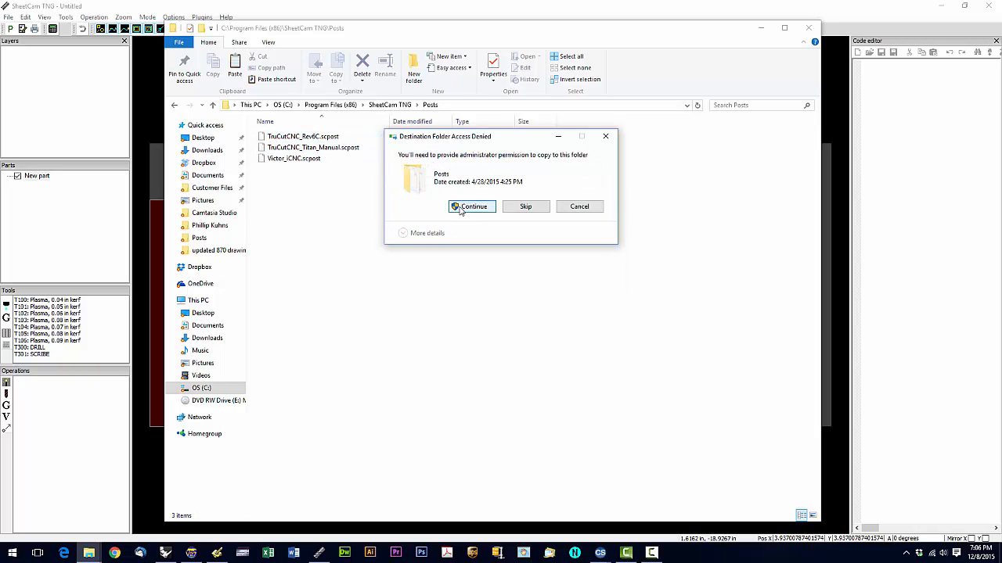
{"action": "left_click", "coordinate": [473, 207]}
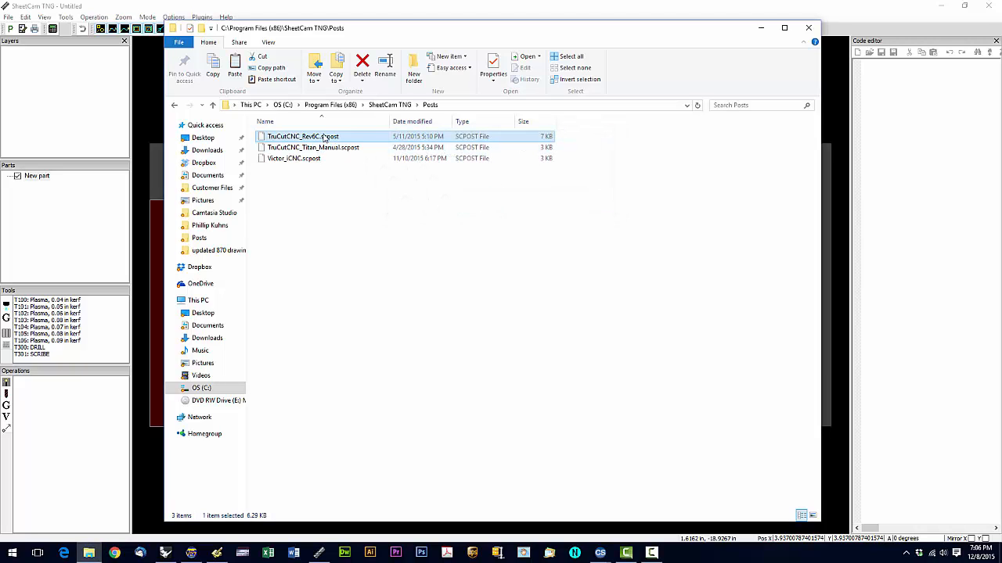
{"action": "mouse_move", "coordinate": [347, 139]}
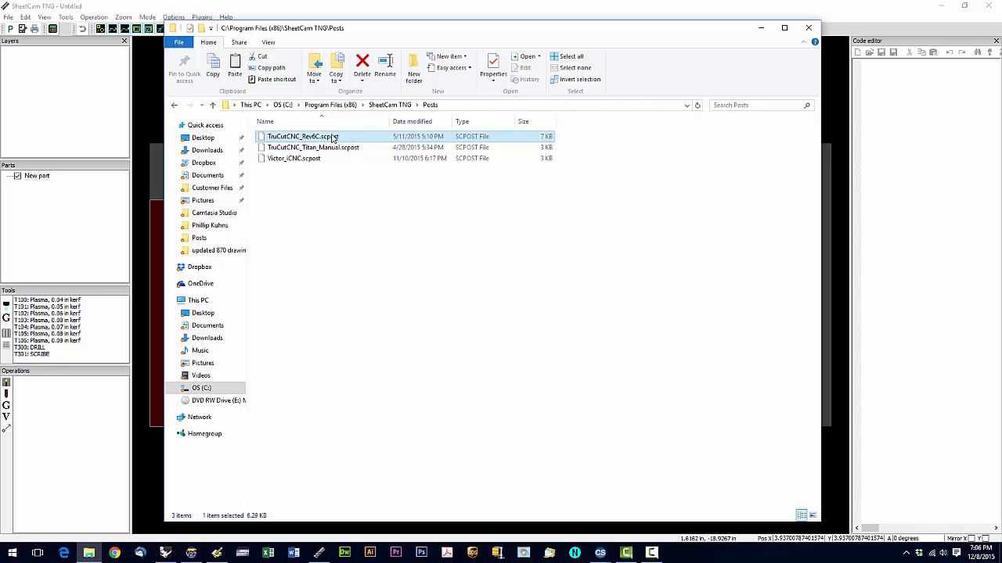
{"action": "left_click", "coordinate": [355, 214]}
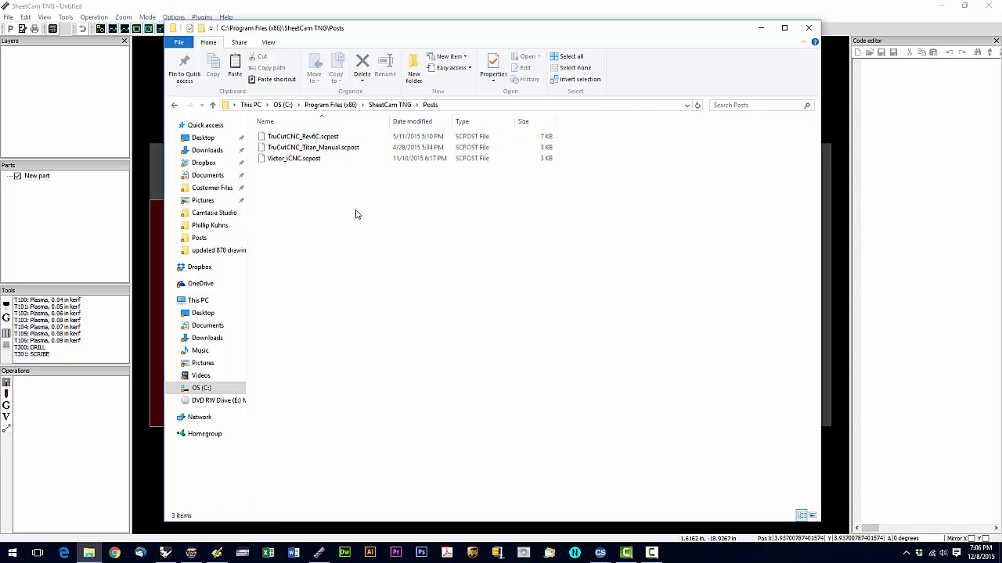
{"action": "mouse_move", "coordinate": [809, 28]}
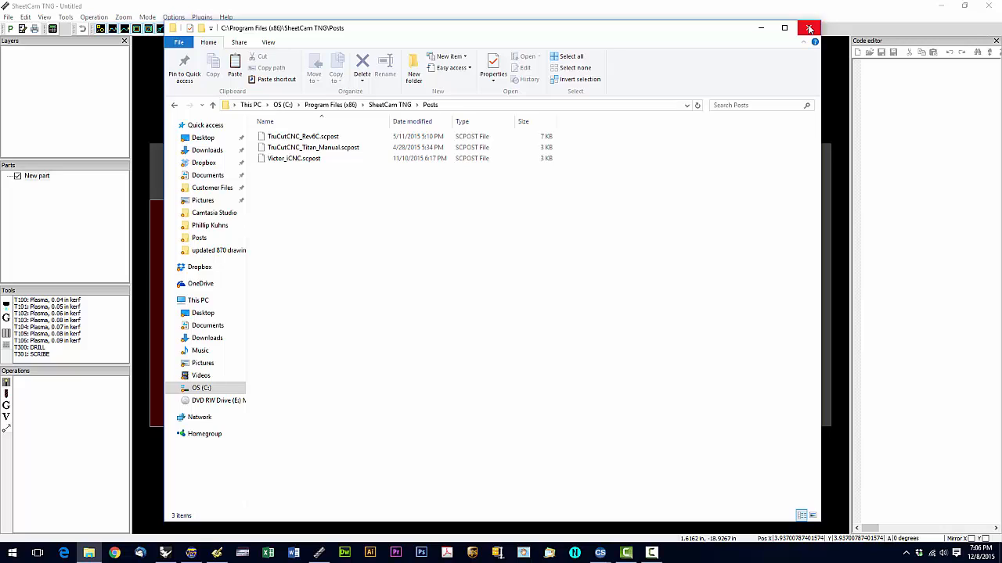
Close the Posts folder window to return to the SheetCam TNG job.
{"action": "left_click", "coordinate": [811, 28]}
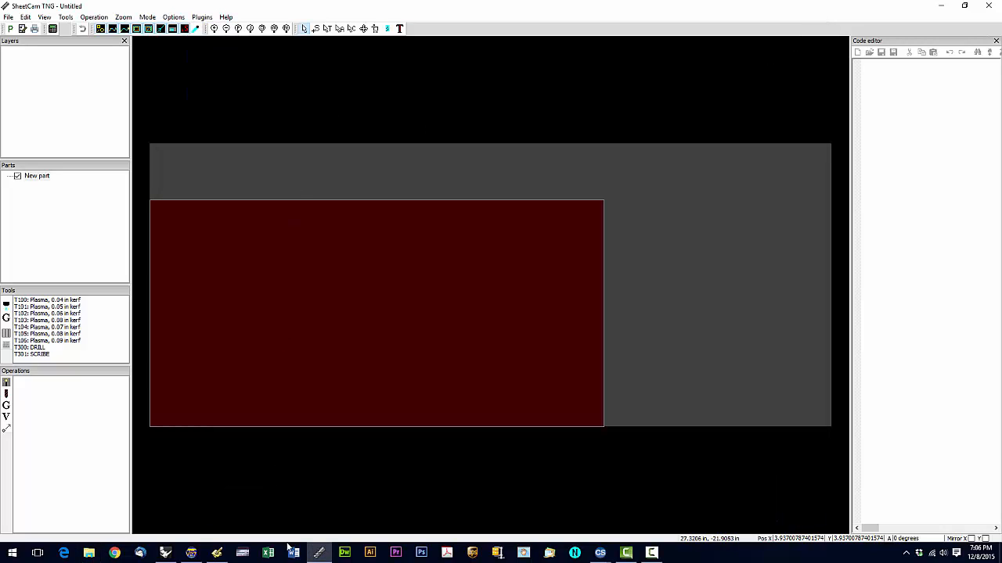
{"action": "mouse_move", "coordinate": [318, 554]}
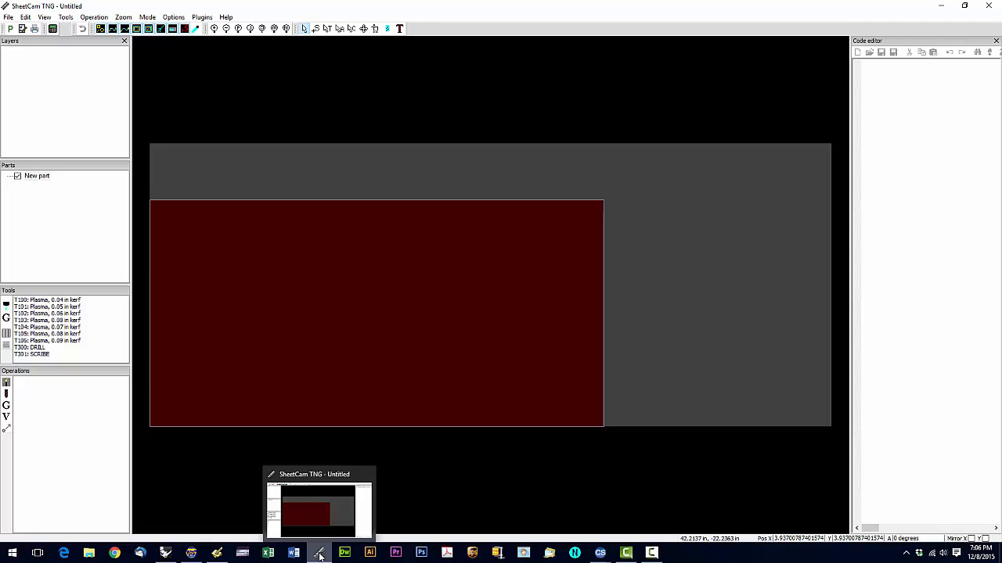
{"action": "mouse_move", "coordinate": [319, 551]}
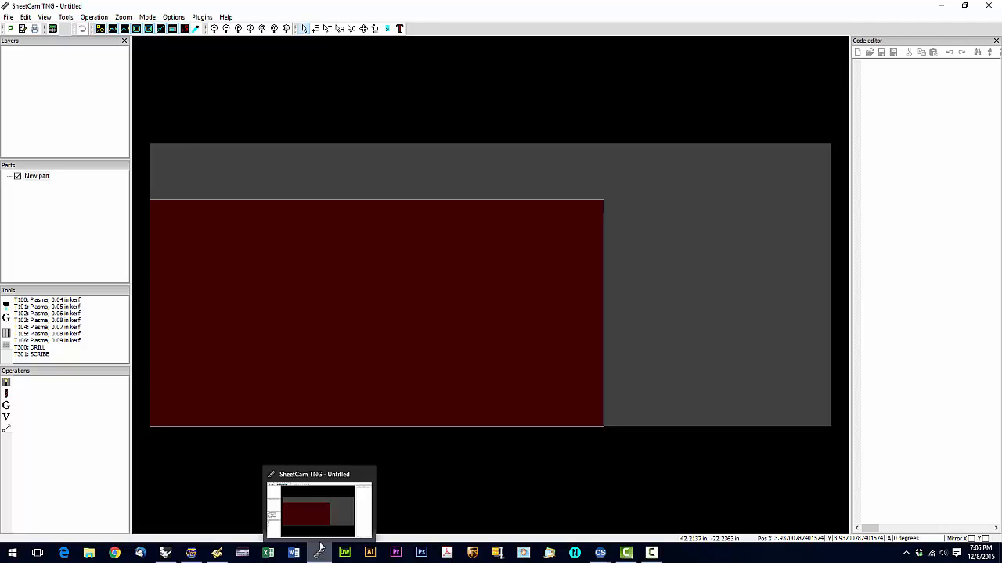
{"action": "left_click", "coordinate": [172, 16]}
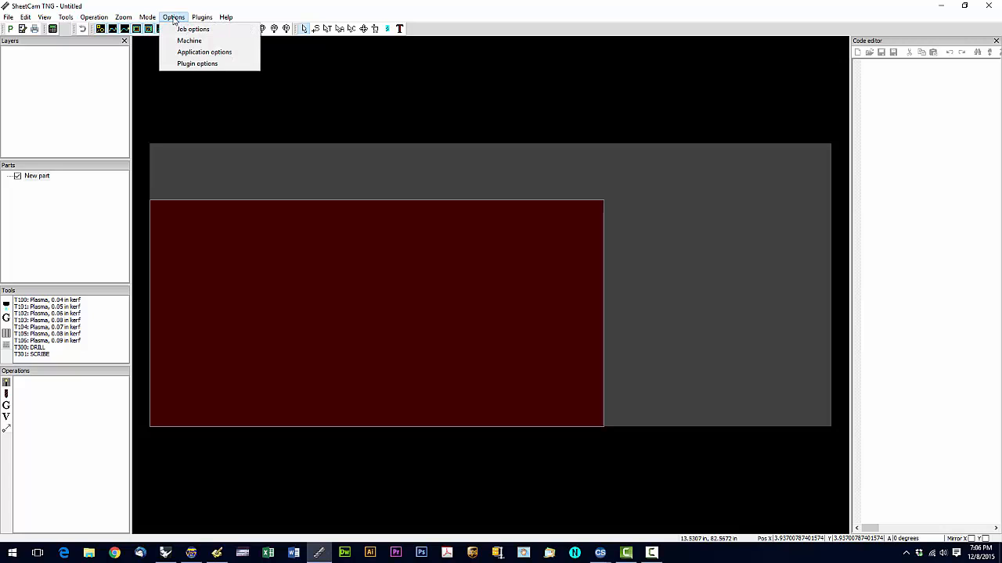
{"action": "left_click", "coordinate": [187, 40]}
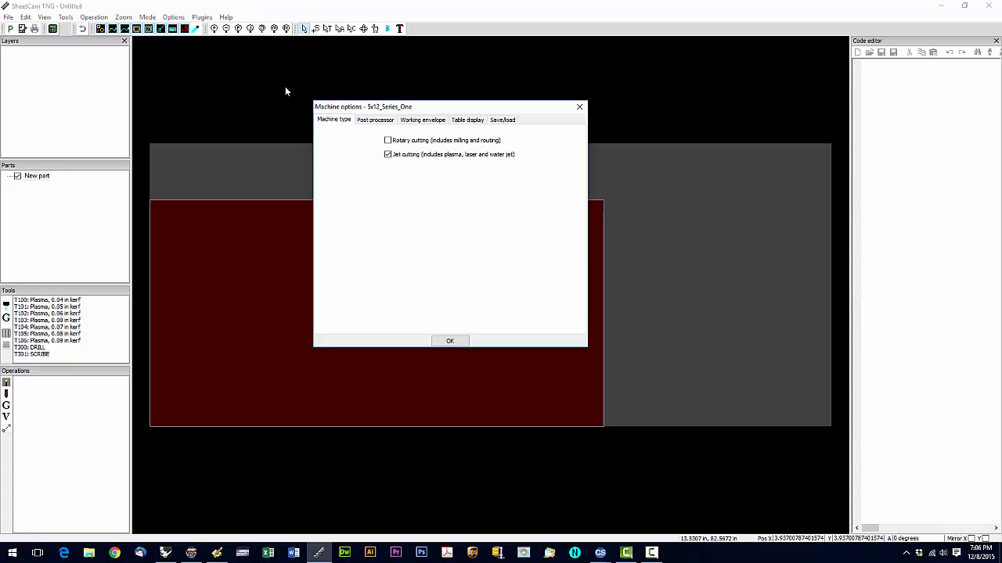
{"action": "left_click", "coordinate": [376, 119]}
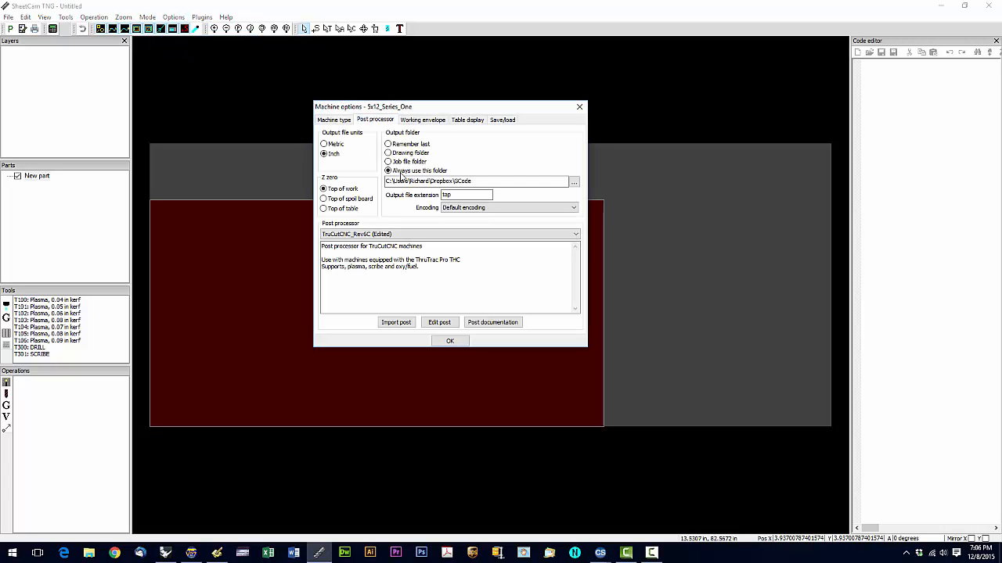
{"action": "mouse_move", "coordinate": [390, 223]}
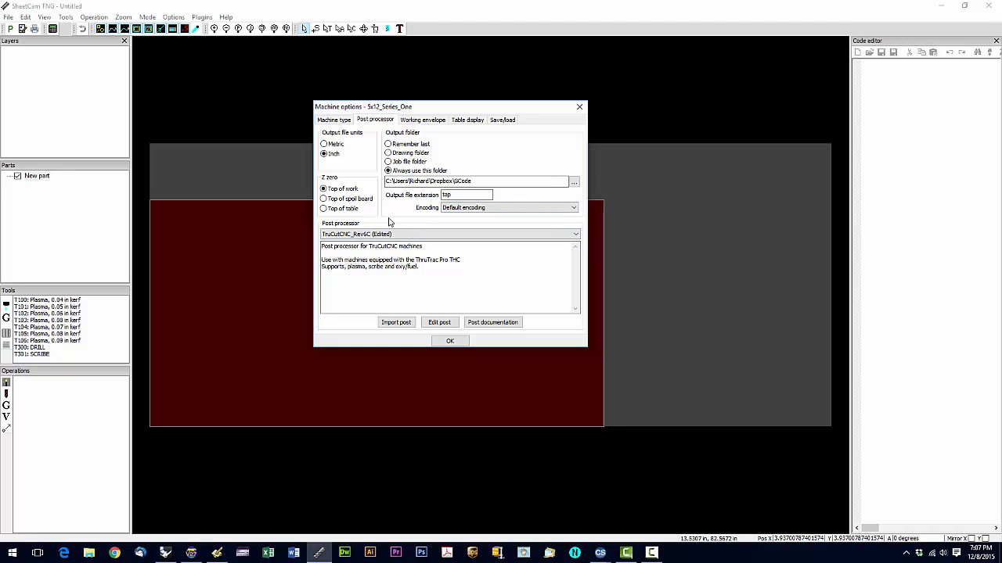
{"action": "mouse_move", "coordinate": [351, 138]}
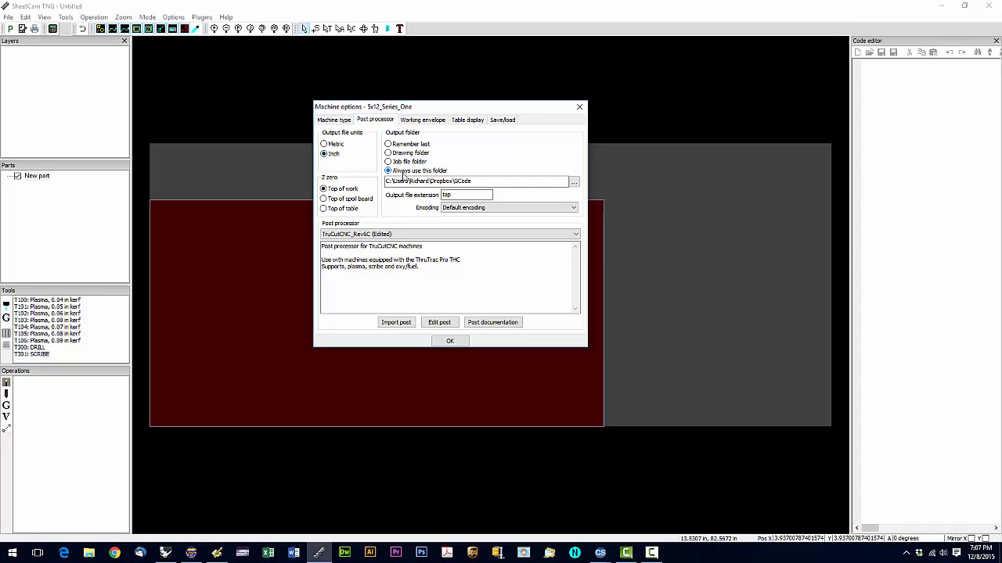
{"action": "mouse_move", "coordinate": [422, 173]}
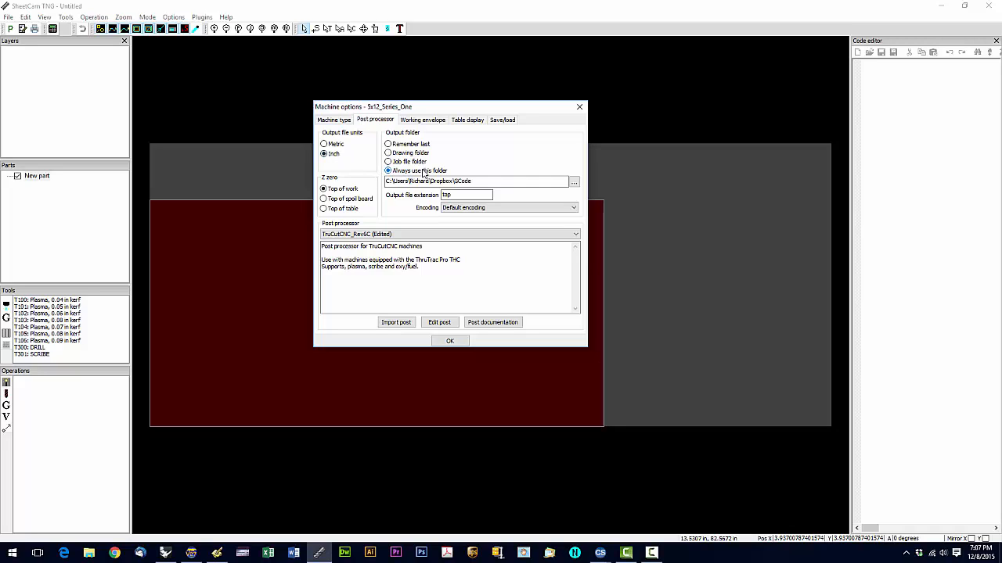
{"action": "left_click", "coordinate": [479, 182]}
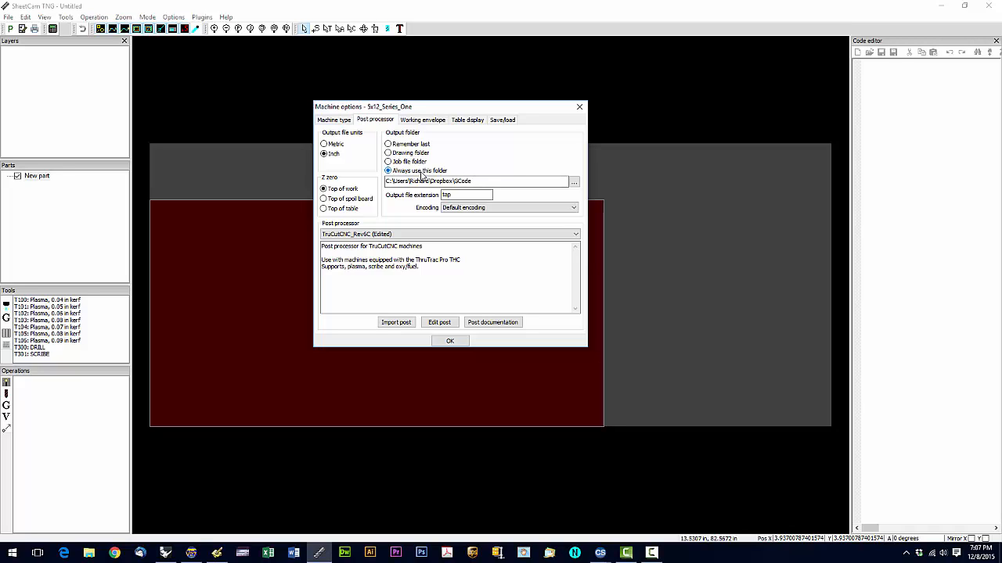
{"action": "left_click", "coordinate": [477, 182]}
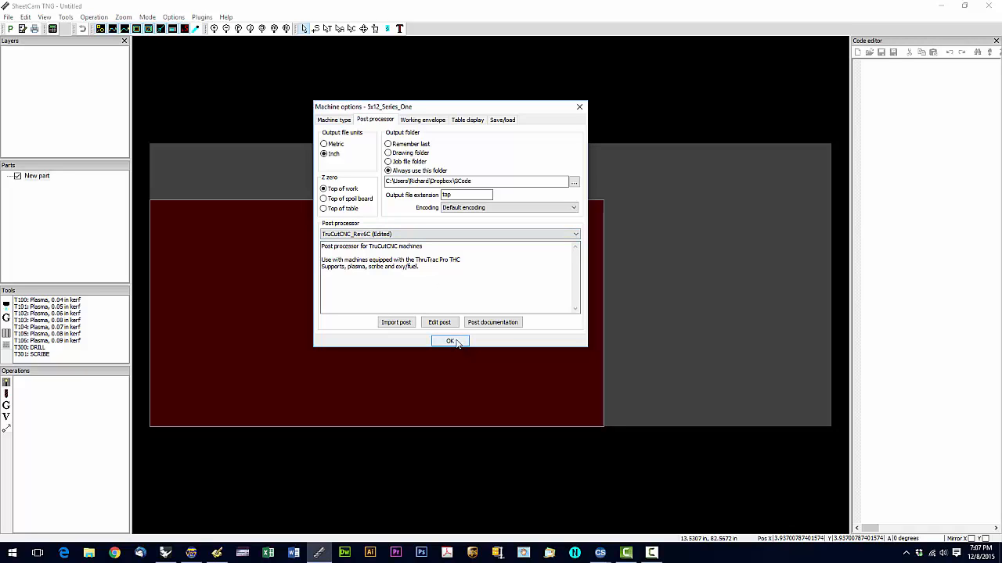
{"action": "left_click", "coordinate": [451, 342]}
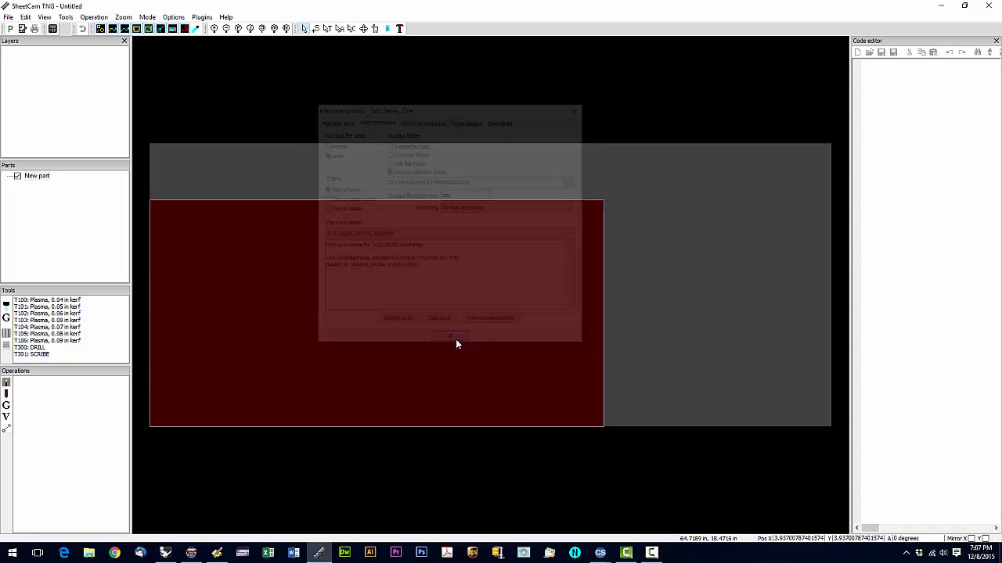
{"action": "left_click", "coordinate": [449, 335]}
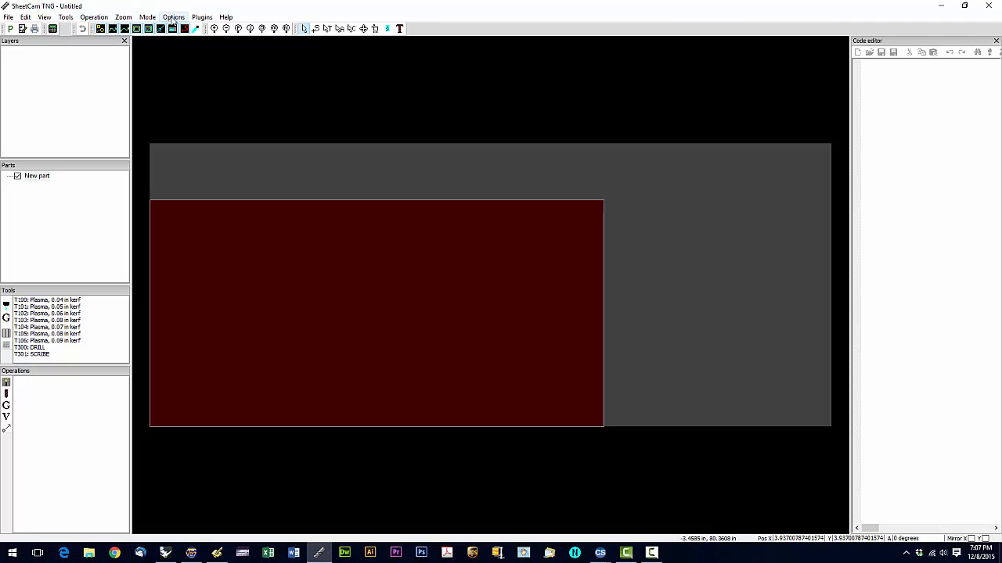
In Job options, set material Y size to 48 in with bottom-left origin, review nesting, and confirm.
{"action": "left_click", "coordinate": [172, 15]}
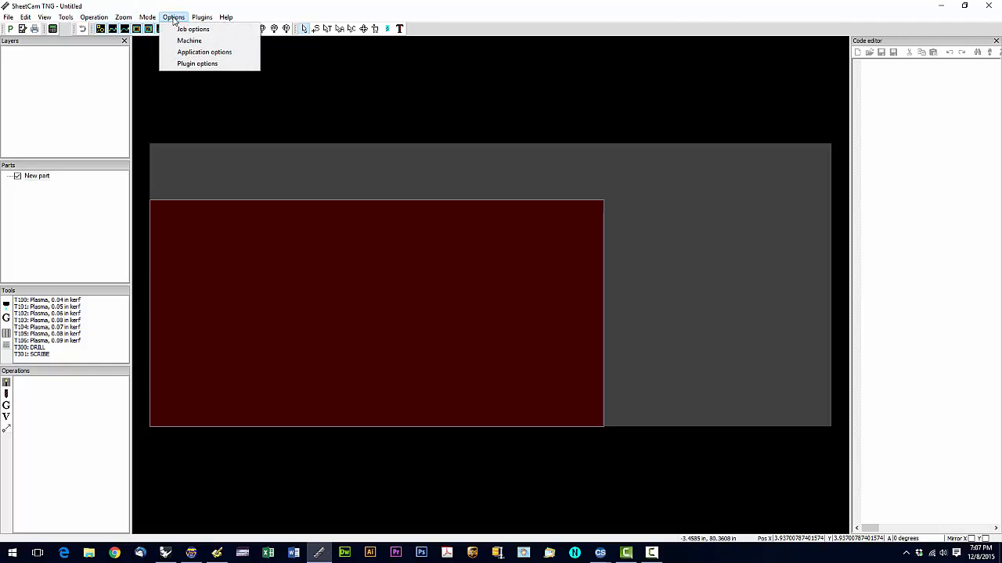
{"action": "left_click", "coordinate": [194, 28]}
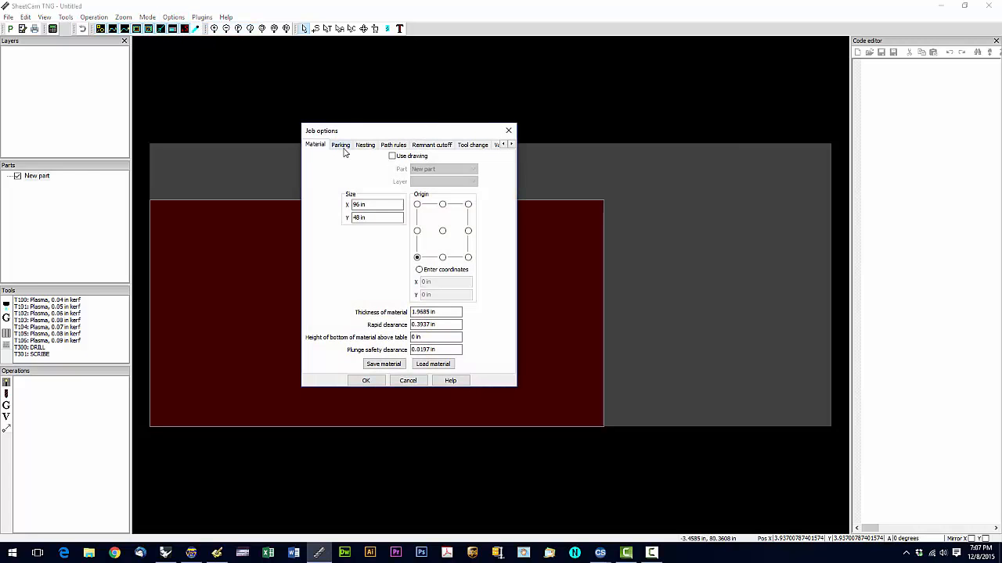
{"action": "left_click", "coordinate": [375, 204]}
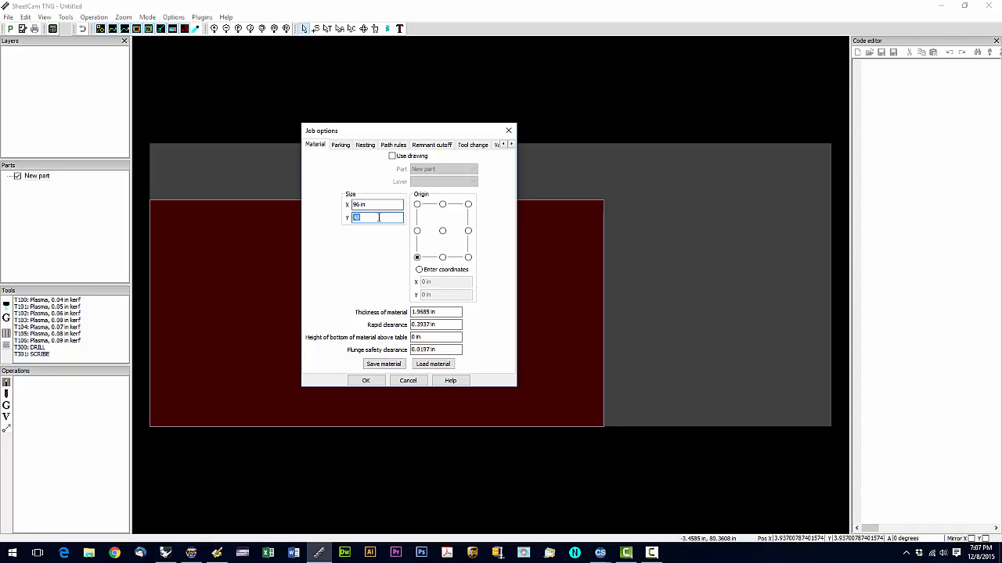
{"action": "type", "text": "48"}
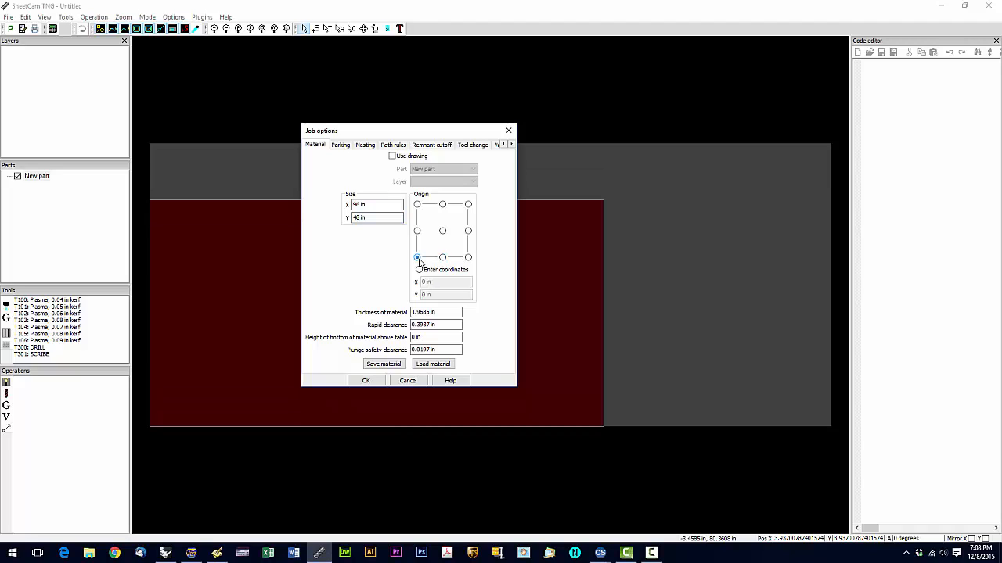
{"action": "left_click", "coordinate": [416, 257]}
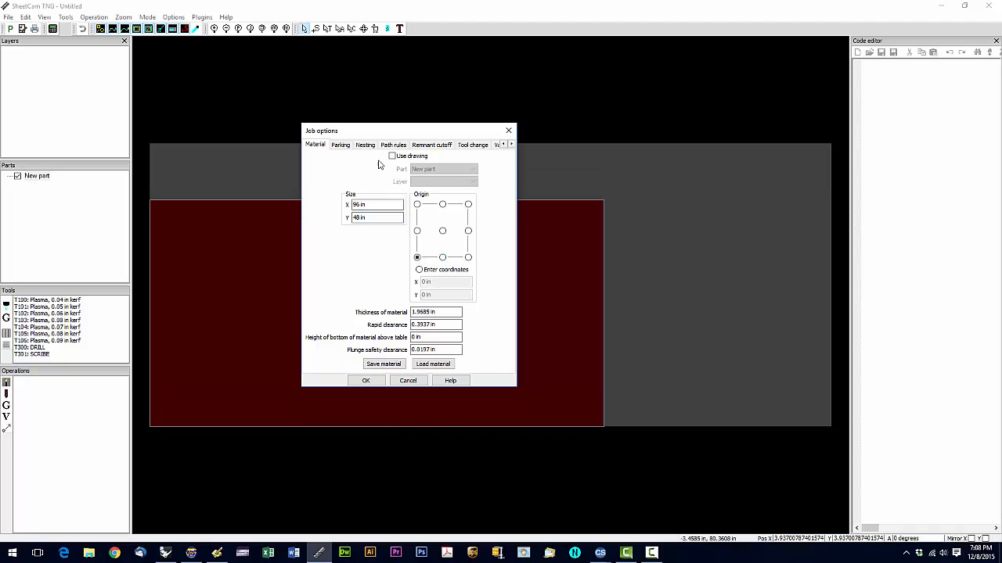
{"action": "left_click", "coordinate": [364, 144]}
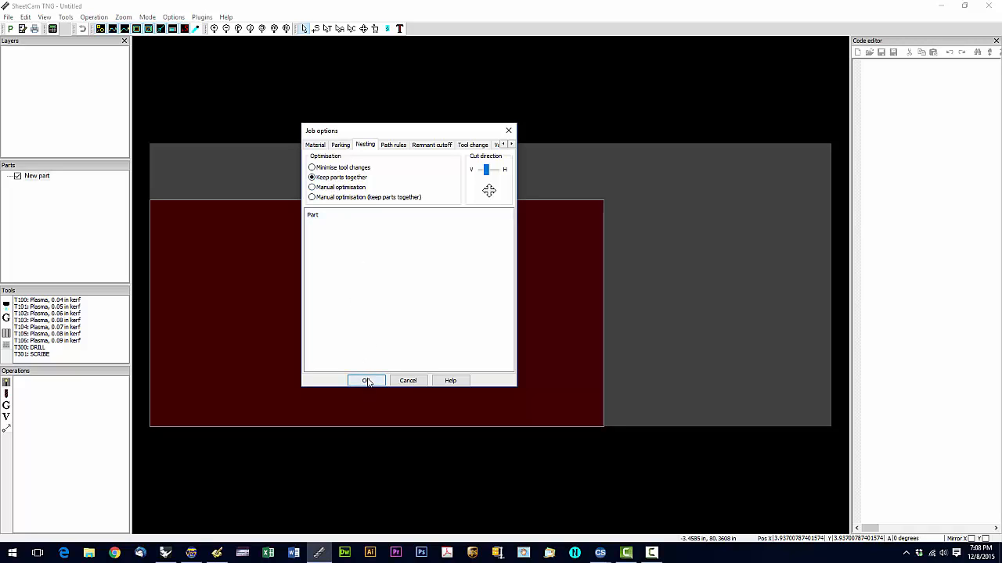
{"action": "left_click", "coordinate": [367, 380]}
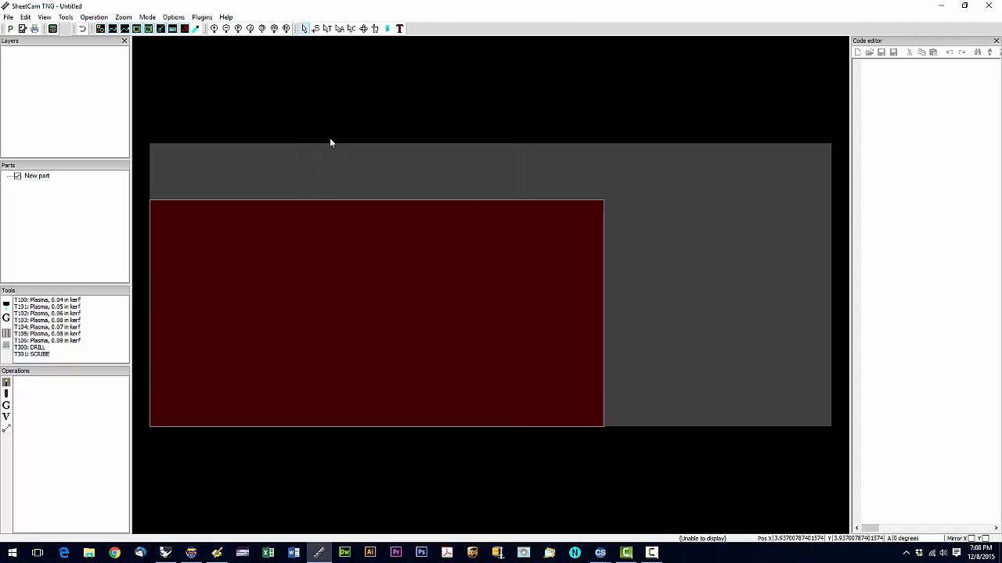
In Machine options, set the working envelope origin to bottom-left, review table display, and confirm.
{"action": "left_click", "coordinate": [172, 16]}
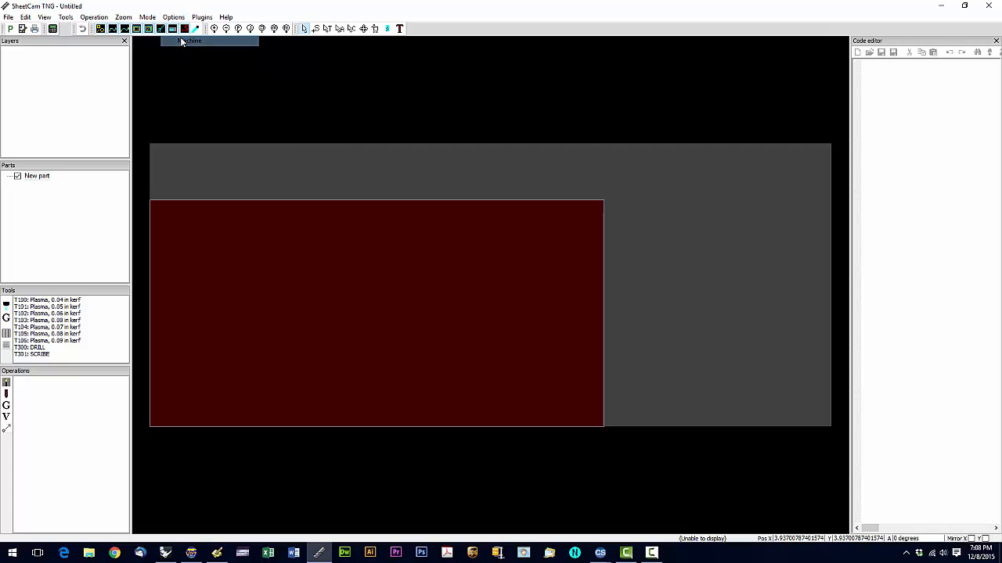
{"action": "left_click", "coordinate": [191, 41]}
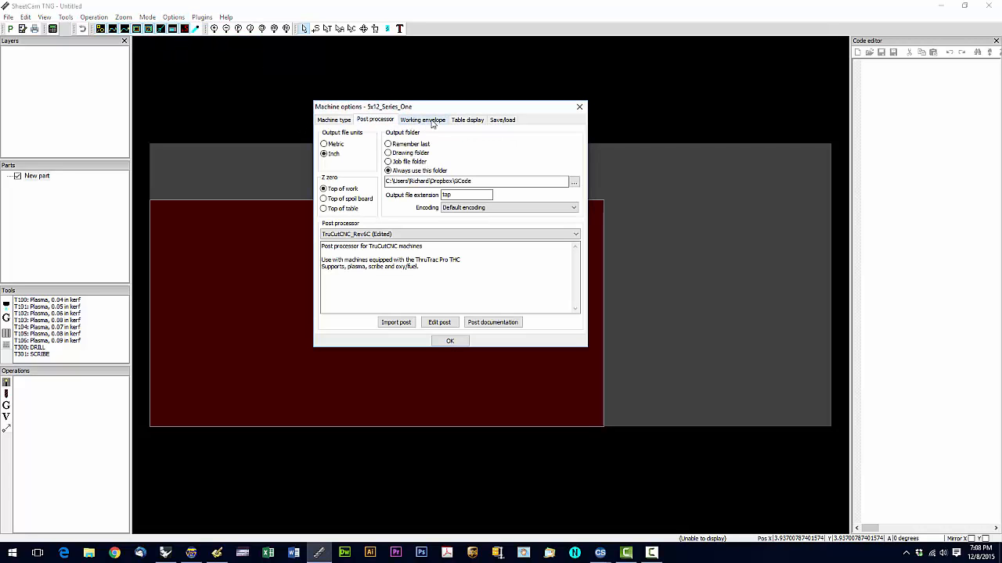
{"action": "left_click", "coordinate": [423, 119]}
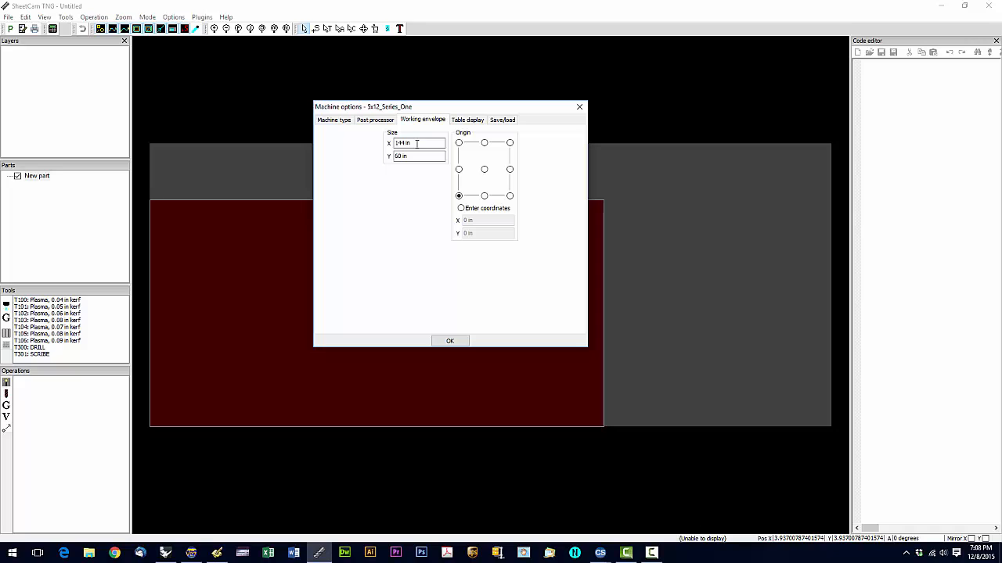
{"action": "mouse_move", "coordinate": [416, 144]}
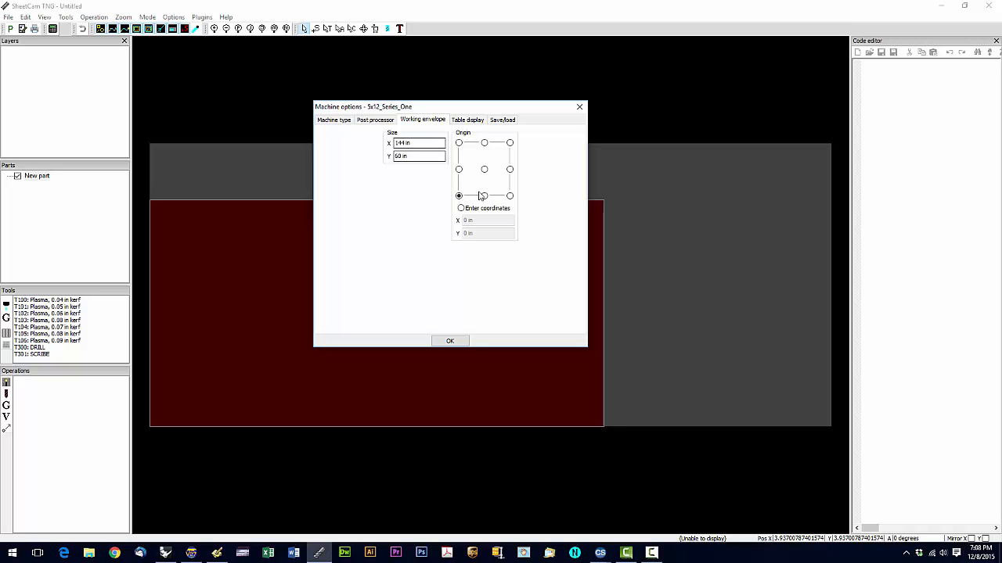
{"action": "left_click", "coordinate": [458, 196]}
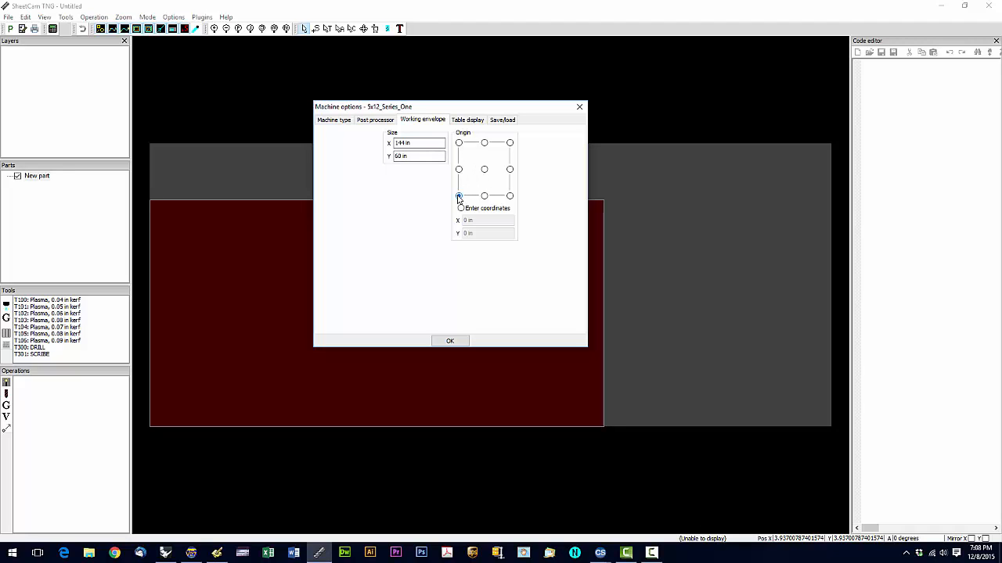
{"action": "left_click", "coordinate": [458, 196]}
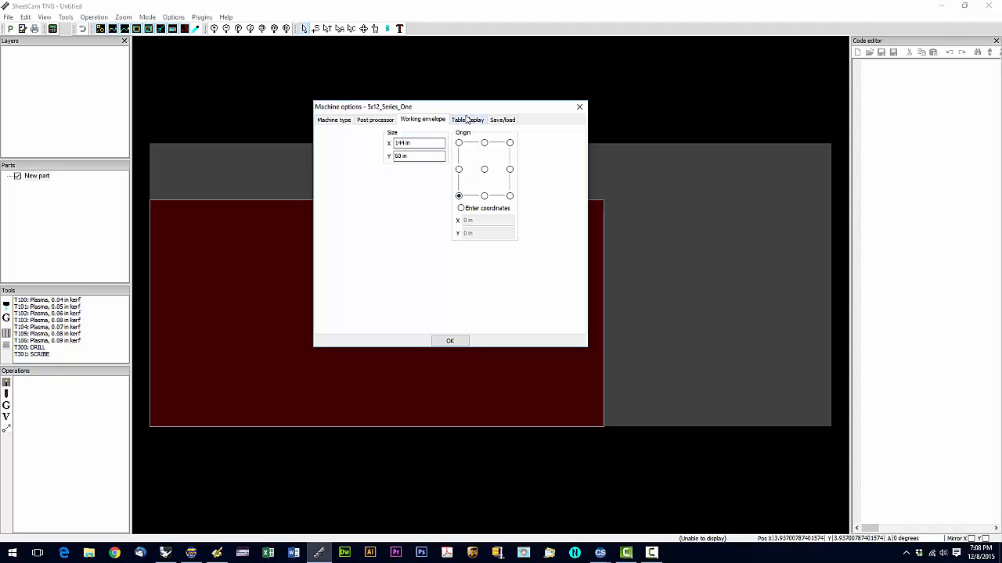
{"action": "left_click", "coordinate": [466, 119]}
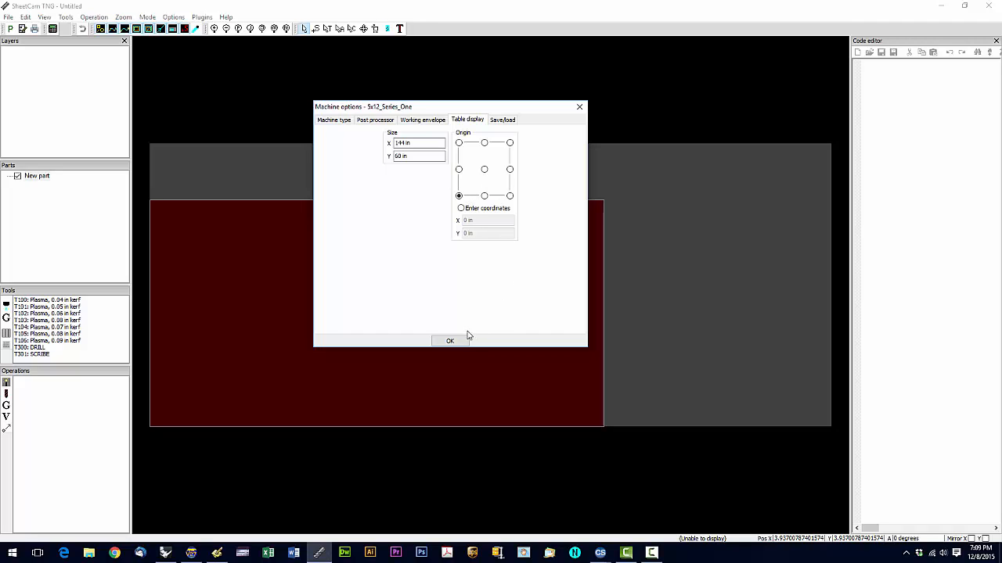
{"action": "left_click", "coordinate": [449, 341]}
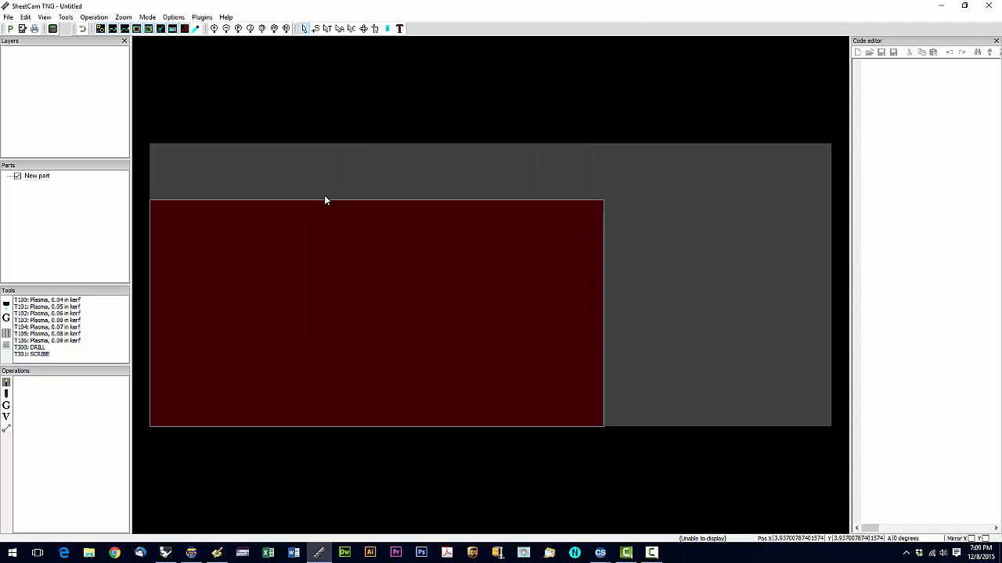
{"action": "left_click", "coordinate": [172, 16]}
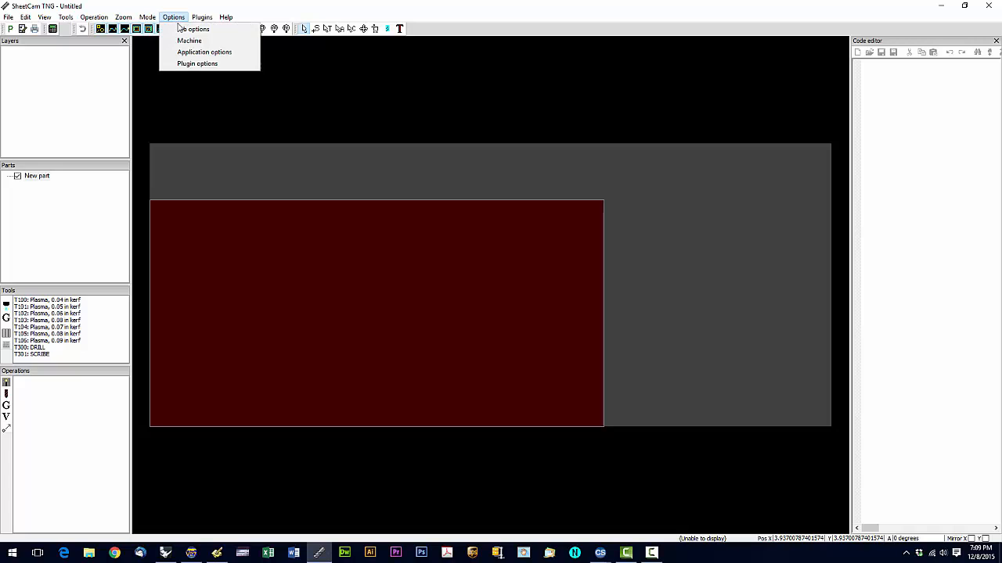
{"action": "left_click", "coordinate": [204, 51]}
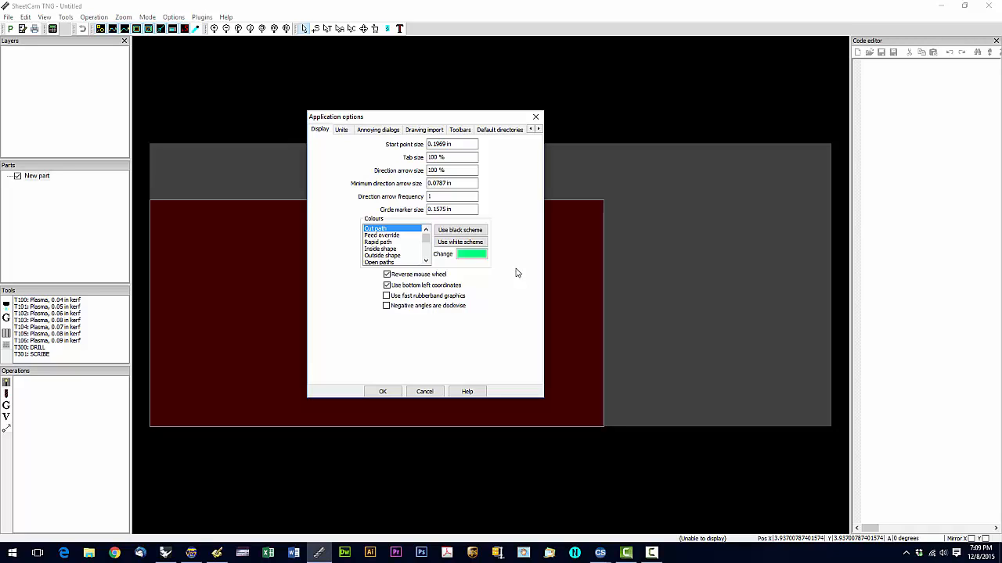
{"action": "mouse_move", "coordinate": [526, 256]}
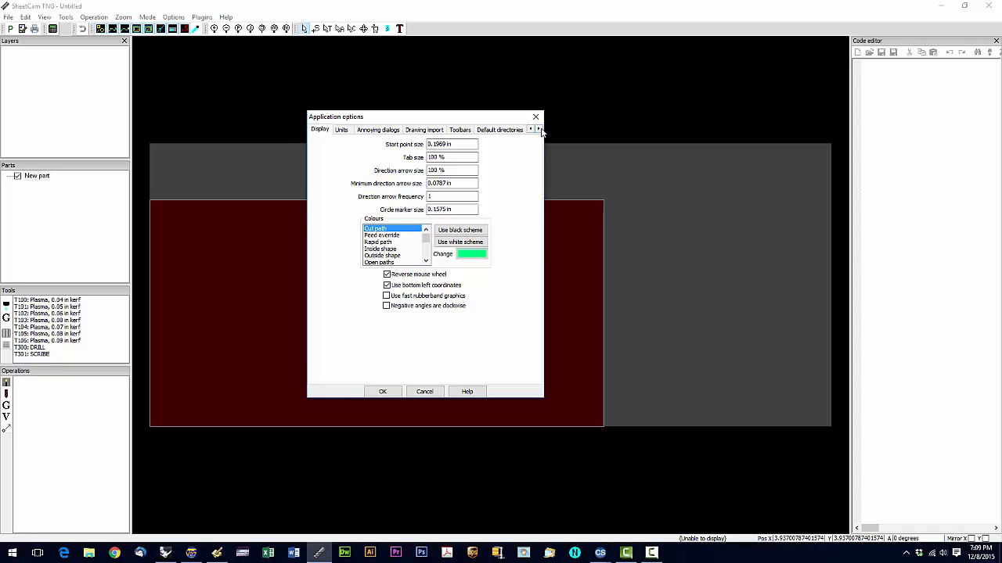
{"action": "left_click", "coordinate": [539, 129]}
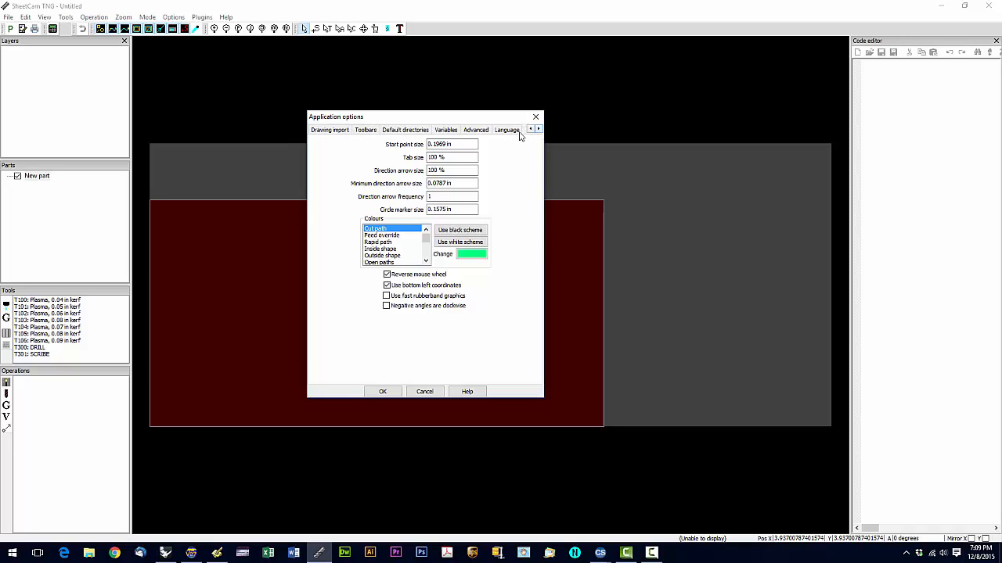
{"action": "left_click", "coordinate": [475, 130]}
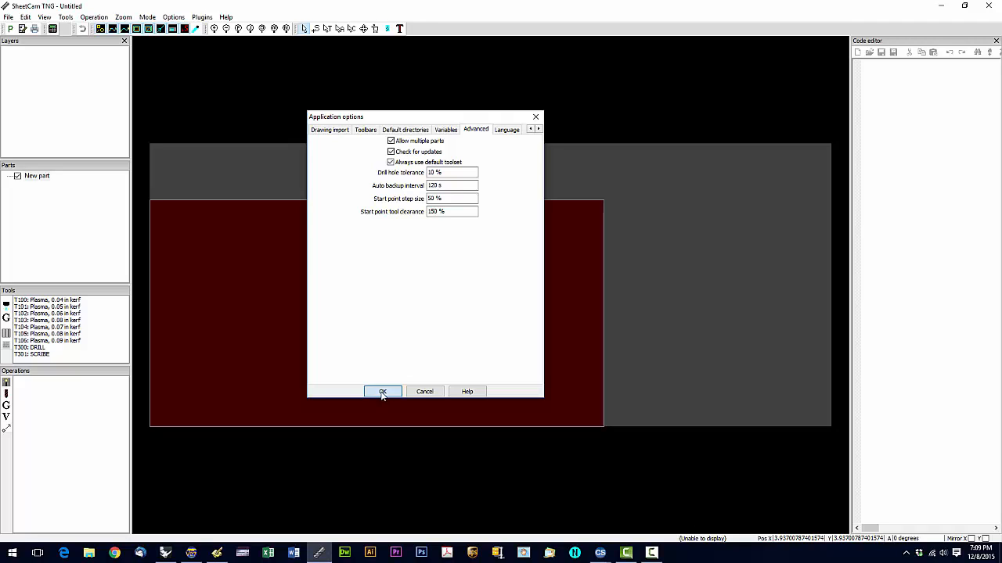
{"action": "left_click", "coordinate": [381, 391]}
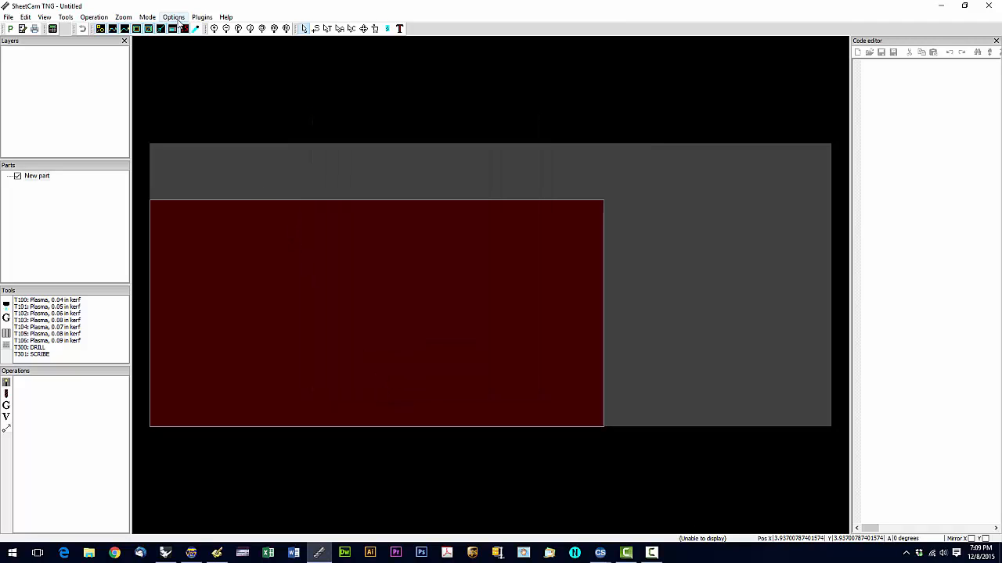
{"action": "left_click", "coordinate": [172, 16]}
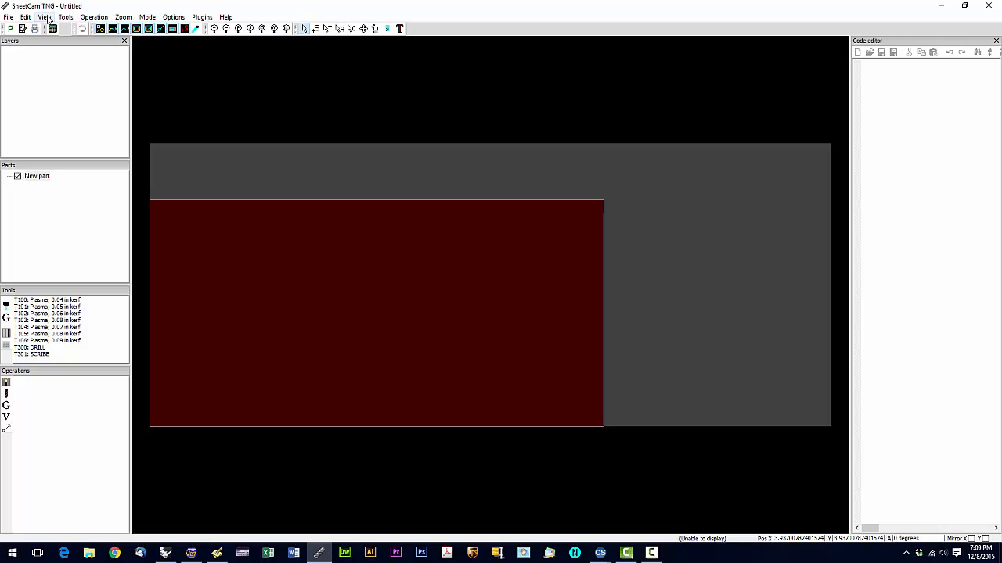
{"action": "left_click", "coordinate": [44, 16]}
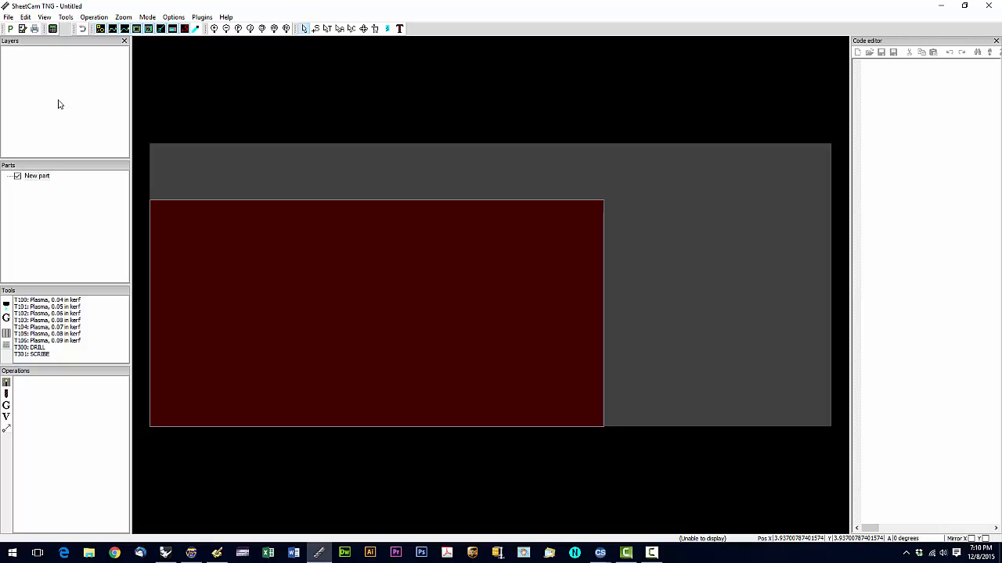
{"action": "mouse_move", "coordinate": [717, 138]}
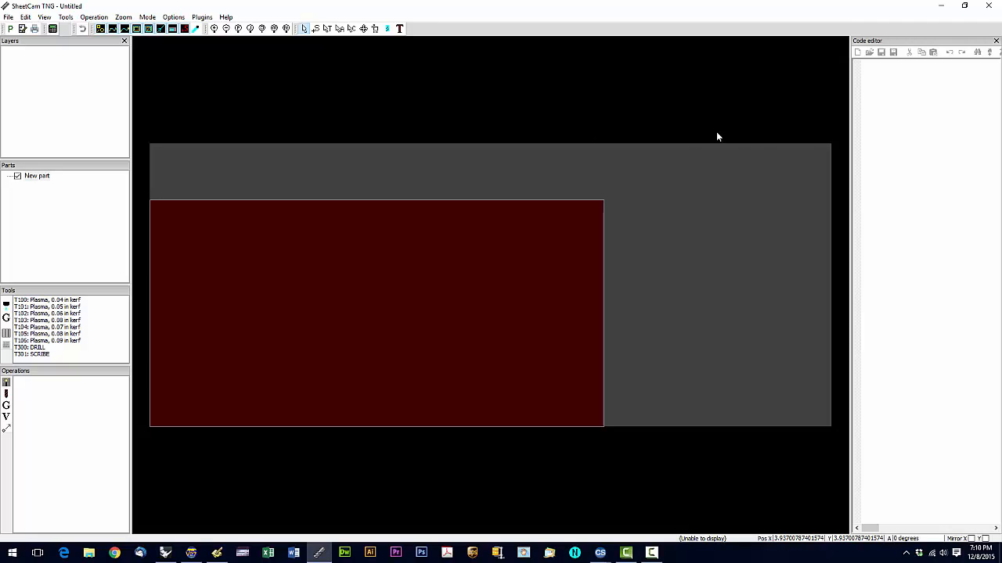
{"action": "mouse_move", "coordinate": [933, 102]}
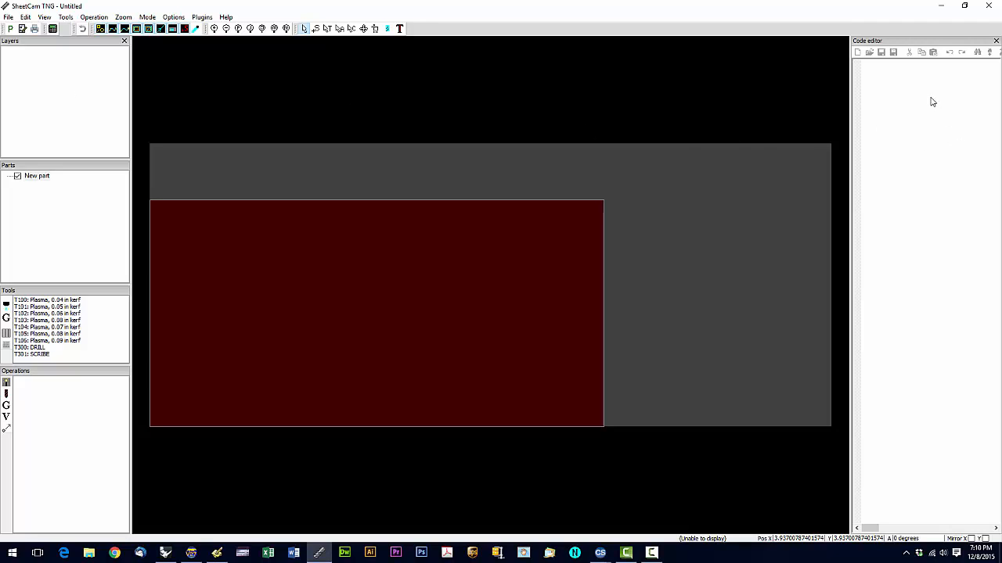
{"action": "mouse_move", "coordinate": [930, 95]}
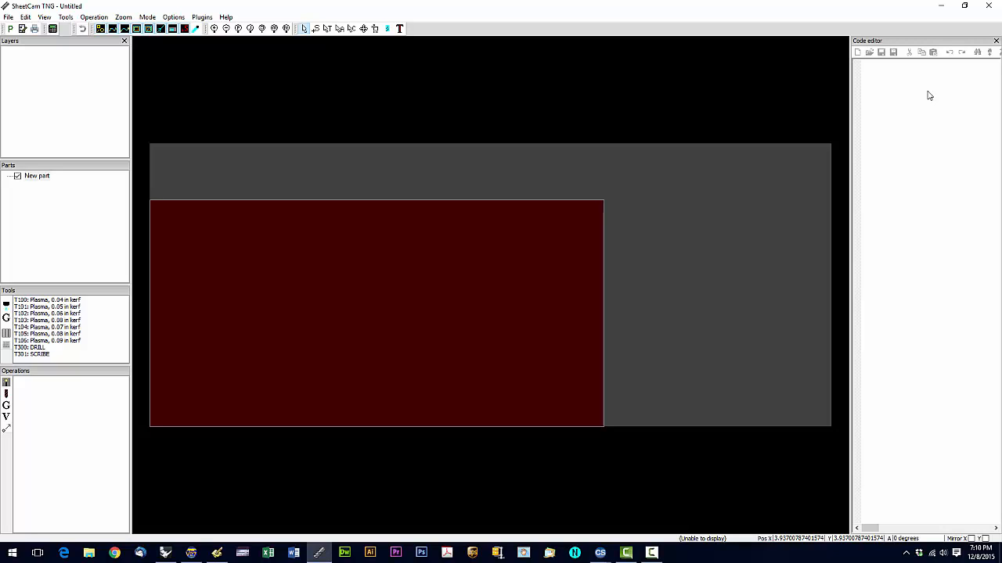
{"action": "mouse_move", "coordinate": [933, 94]}
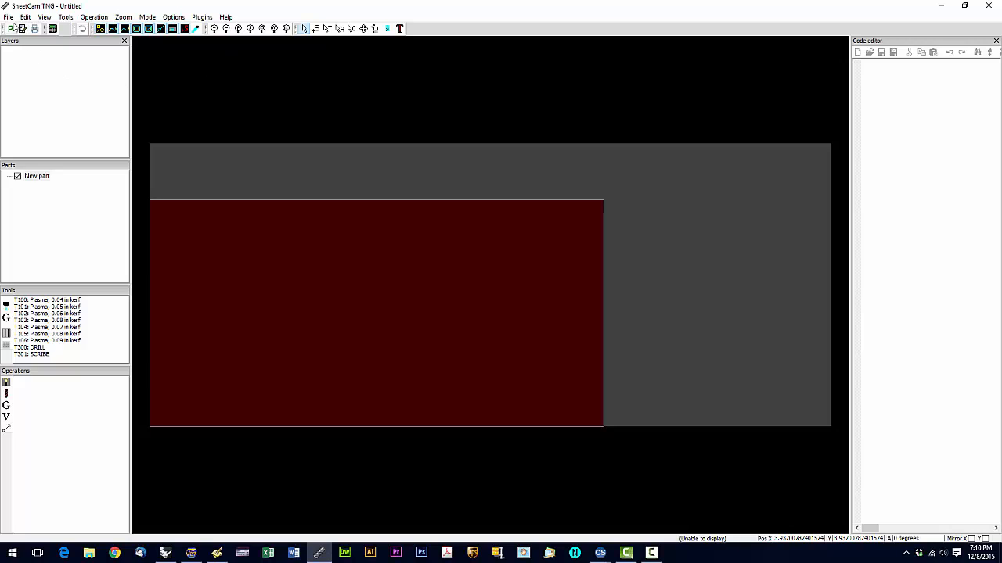
{"action": "mouse_move", "coordinate": [64, 322]}
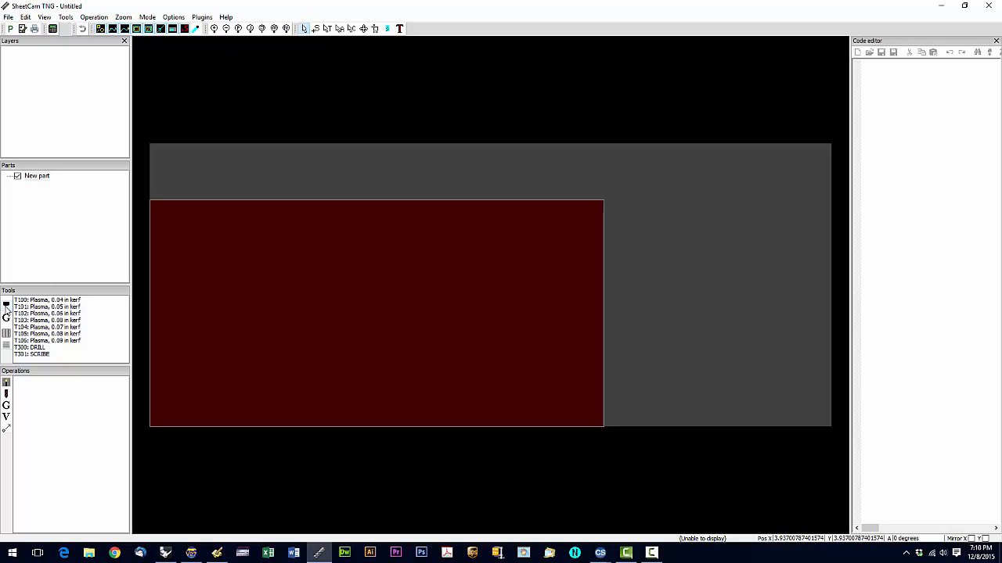
{"action": "mouse_move", "coordinate": [7, 305]}
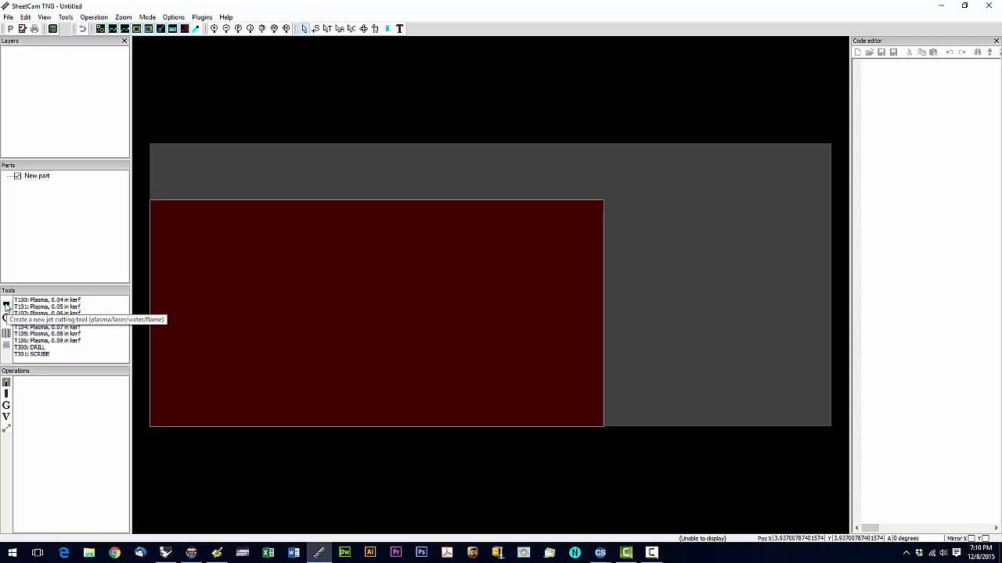
Create a new plasma jet tool named 'Plasma, 0.04in kerf' and confirm it.
{"action": "left_click", "coordinate": [6, 303]}
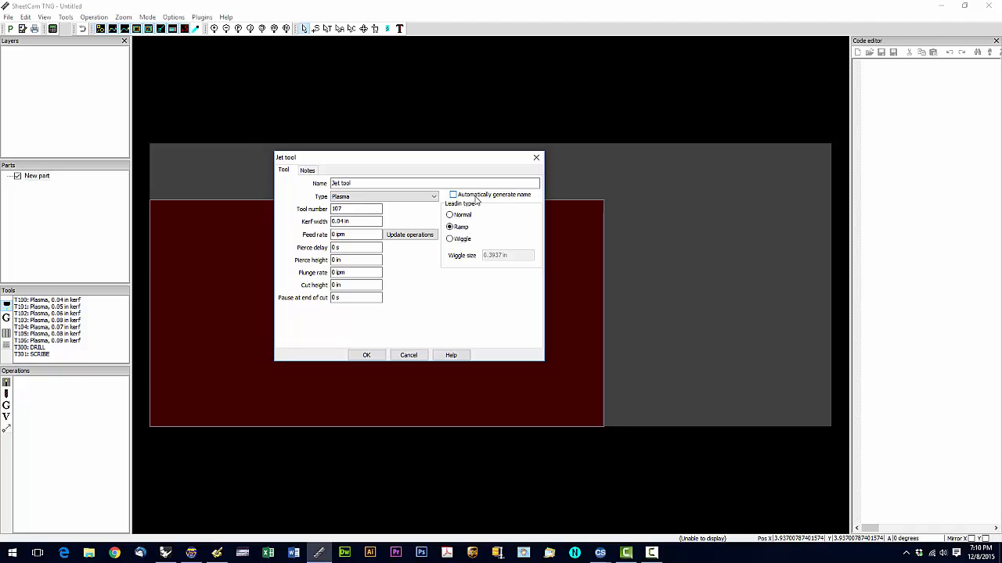
{"action": "mouse_move", "coordinate": [476, 200]}
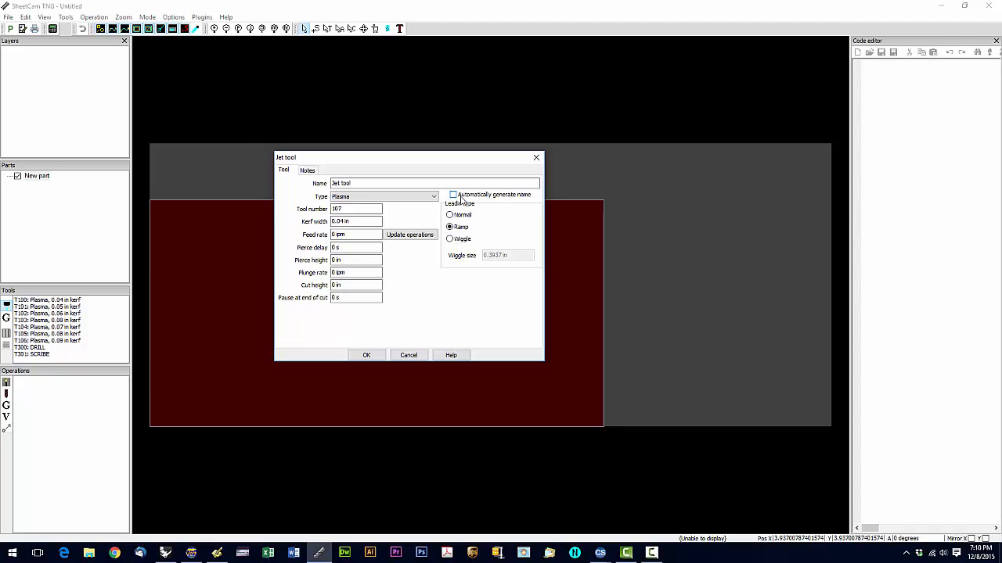
{"action": "left_click", "coordinate": [452, 194]}
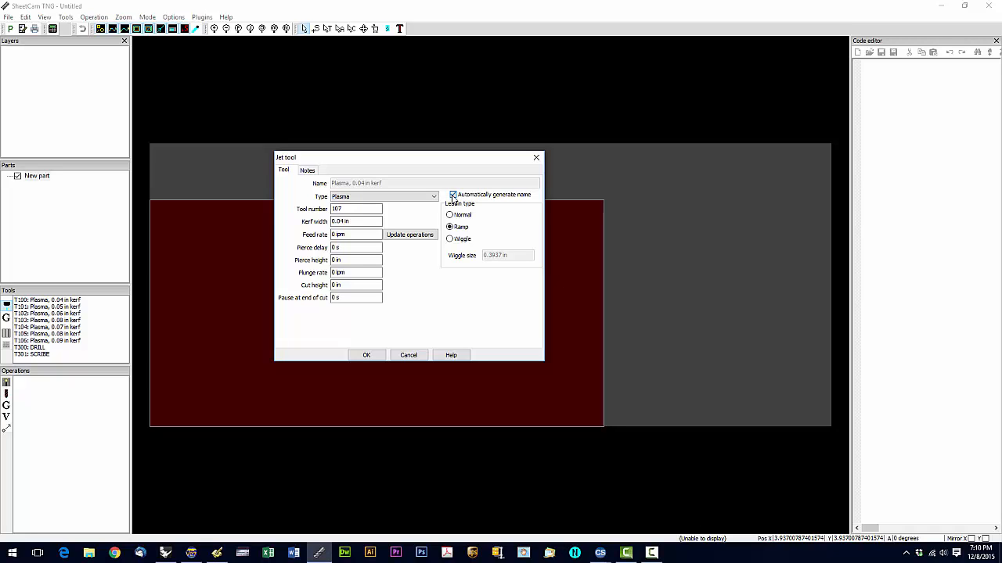
{"action": "left_click", "coordinate": [452, 194]}
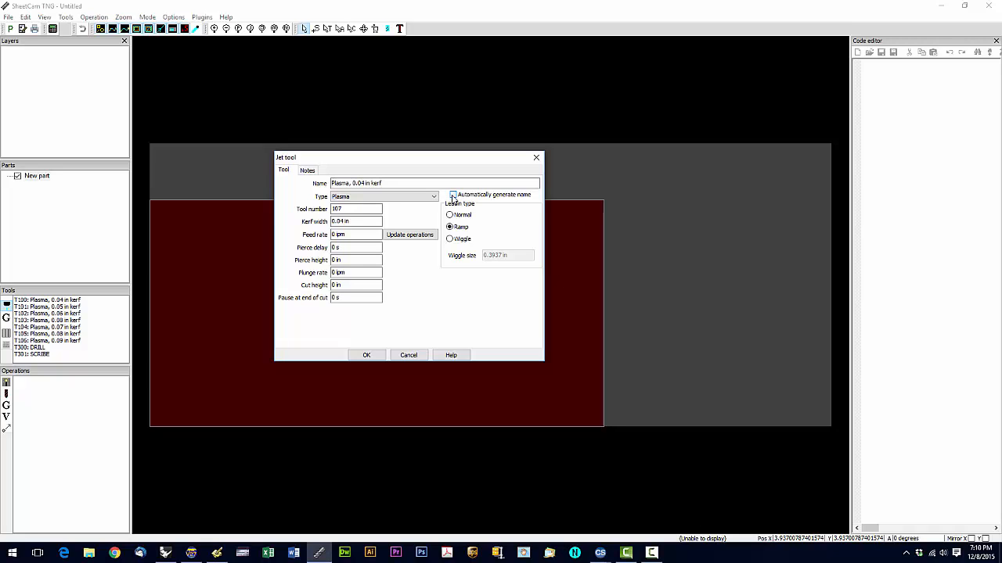
{"action": "left_click", "coordinate": [452, 194]}
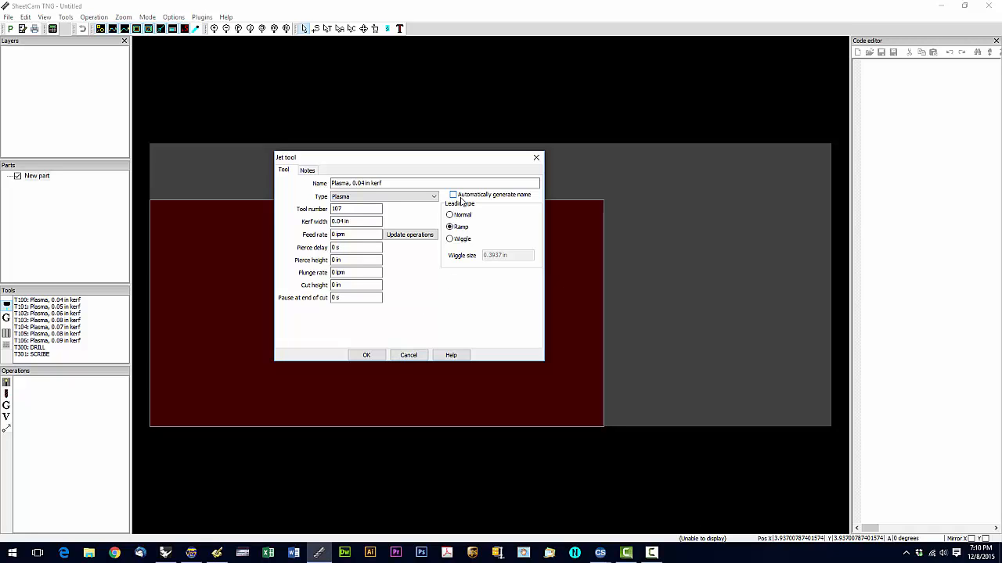
{"action": "mouse_move", "coordinate": [460, 200]}
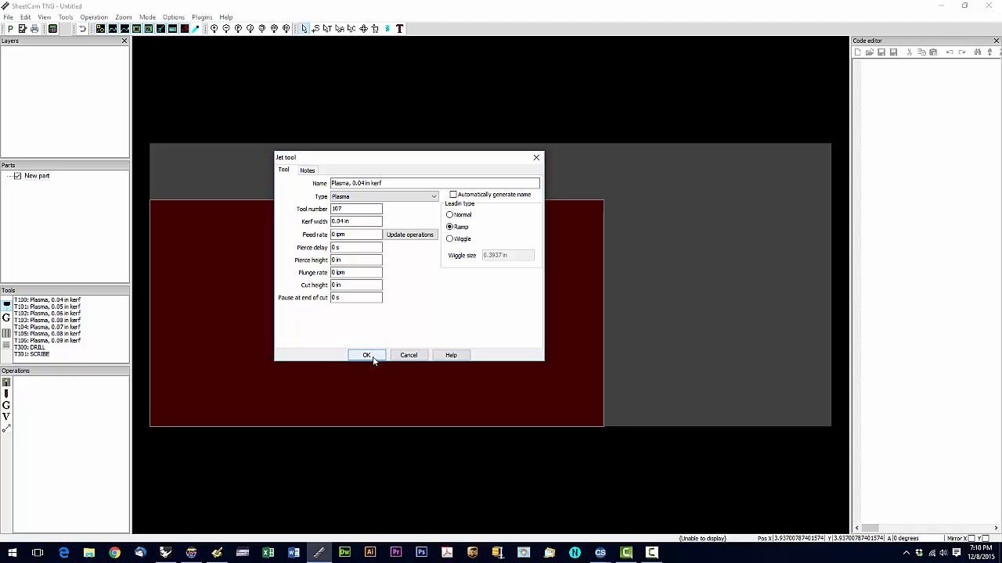
{"action": "left_click", "coordinate": [366, 354]}
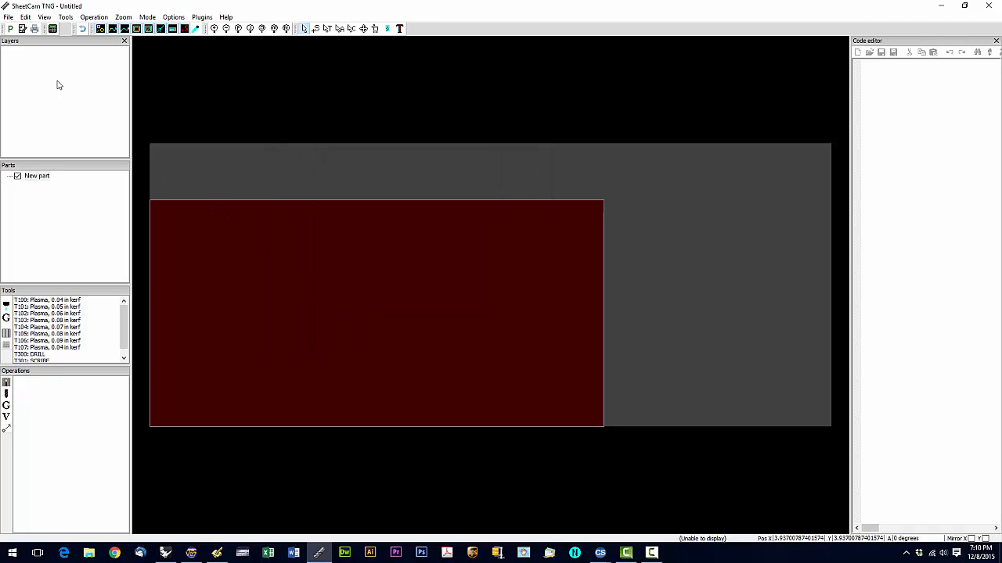
Load the plasma .tools file from the Posts folder into the tool list.
{"action": "left_click", "coordinate": [8, 16]}
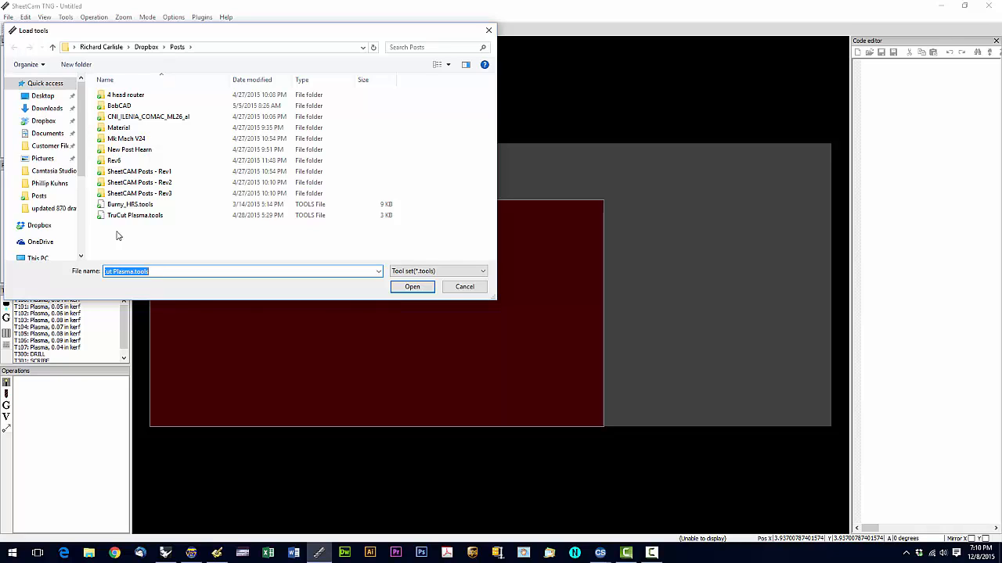
{"action": "mouse_move", "coordinate": [150, 227]}
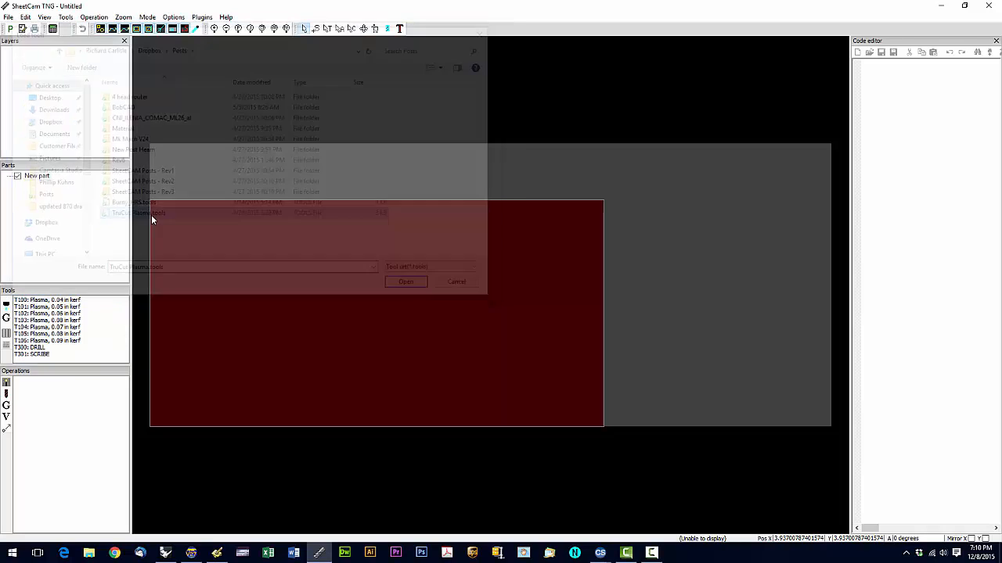
{"action": "left_click", "coordinate": [406, 281]}
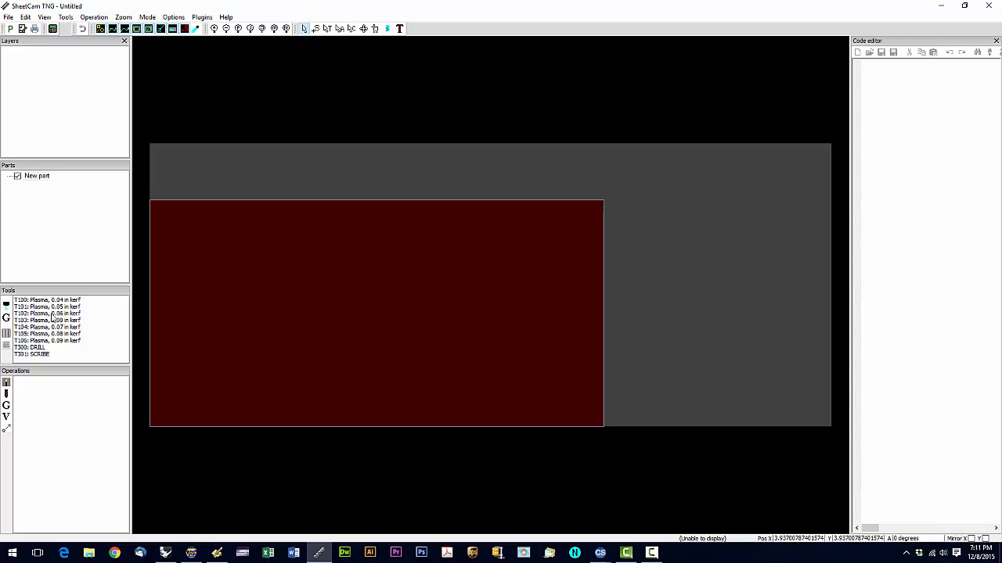
Save the current plasma tools as the default tool set, overwriting the existing one.
{"action": "left_click", "coordinate": [8, 16]}
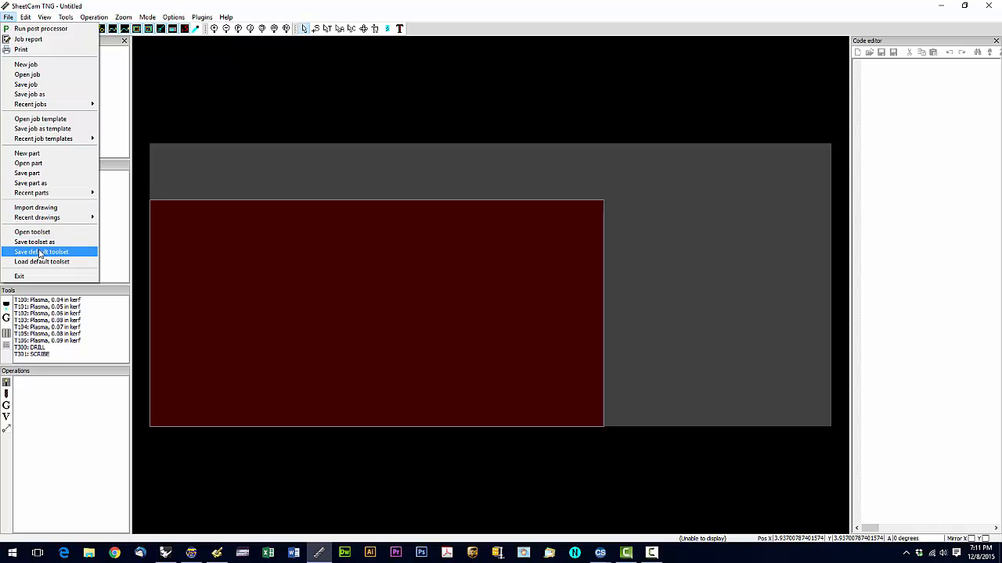
{"action": "left_click", "coordinate": [44, 251]}
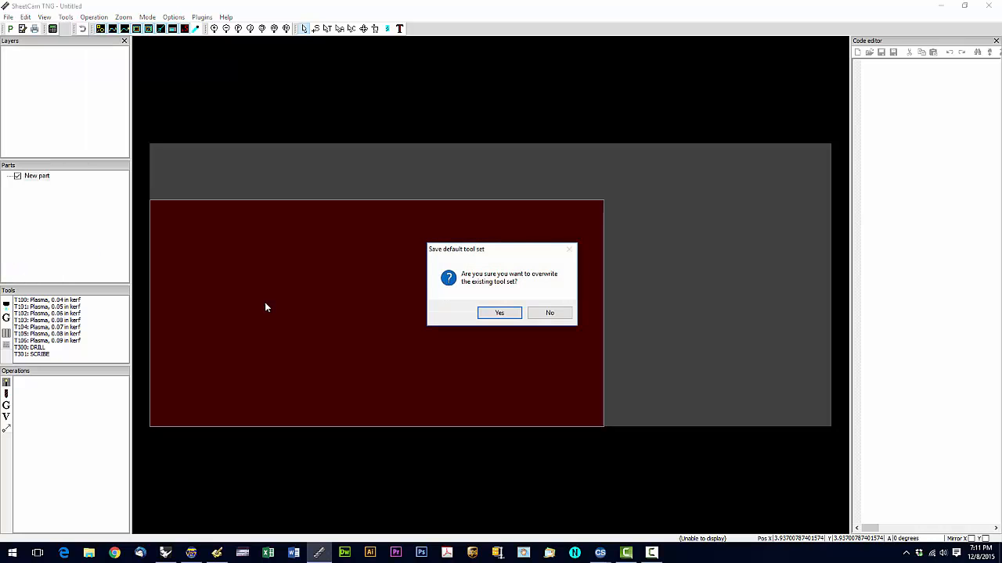
{"action": "mouse_move", "coordinate": [509, 282]}
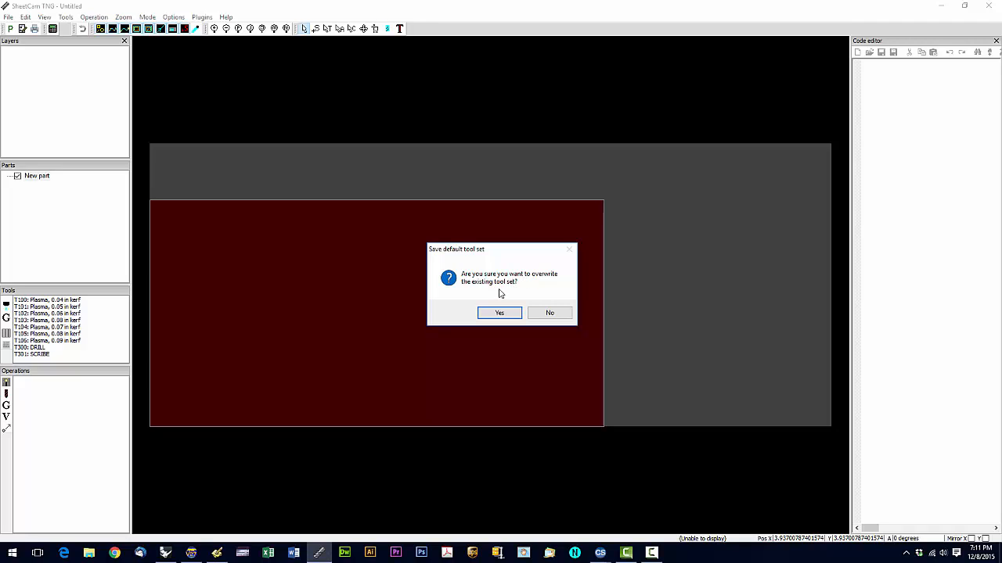
{"action": "left_click", "coordinate": [500, 313]}
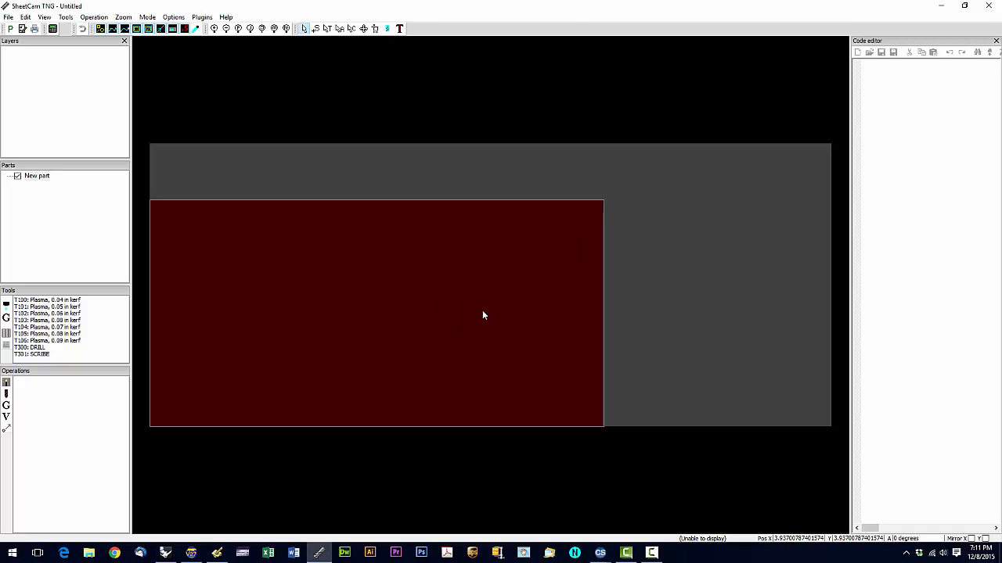
{"action": "mouse_move", "coordinate": [342, 135]}
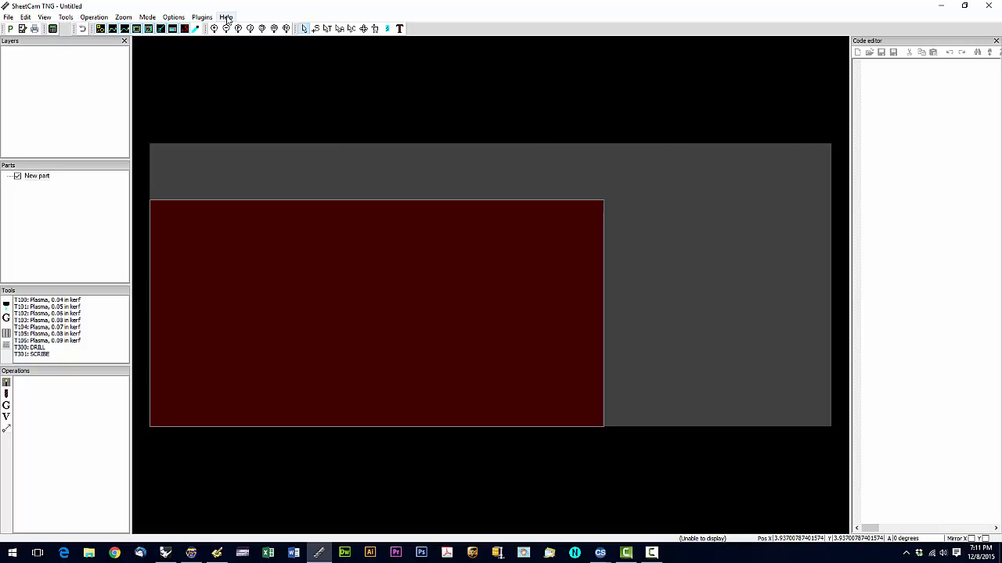
{"action": "left_click", "coordinate": [226, 15]}
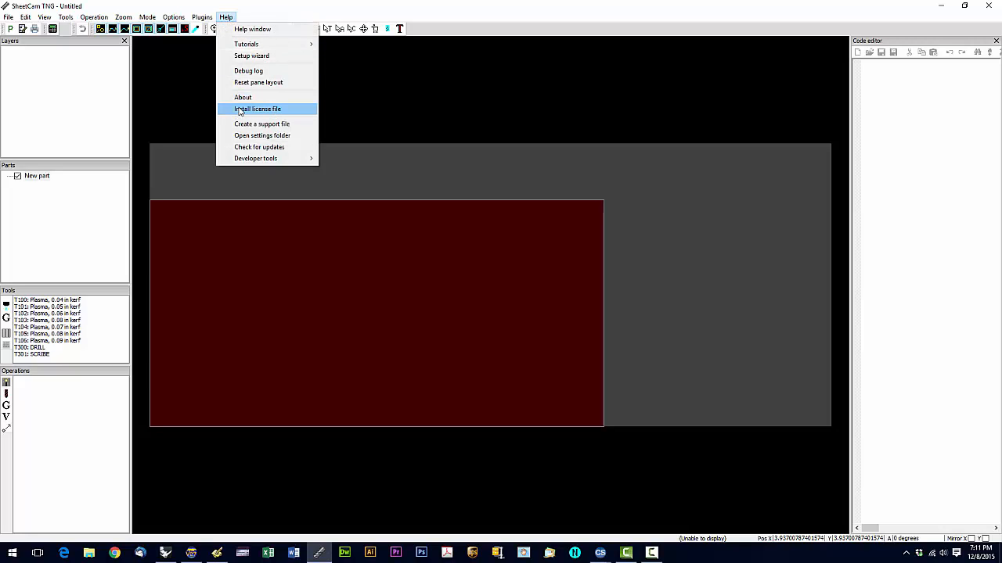
{"action": "left_click", "coordinate": [257, 110]}
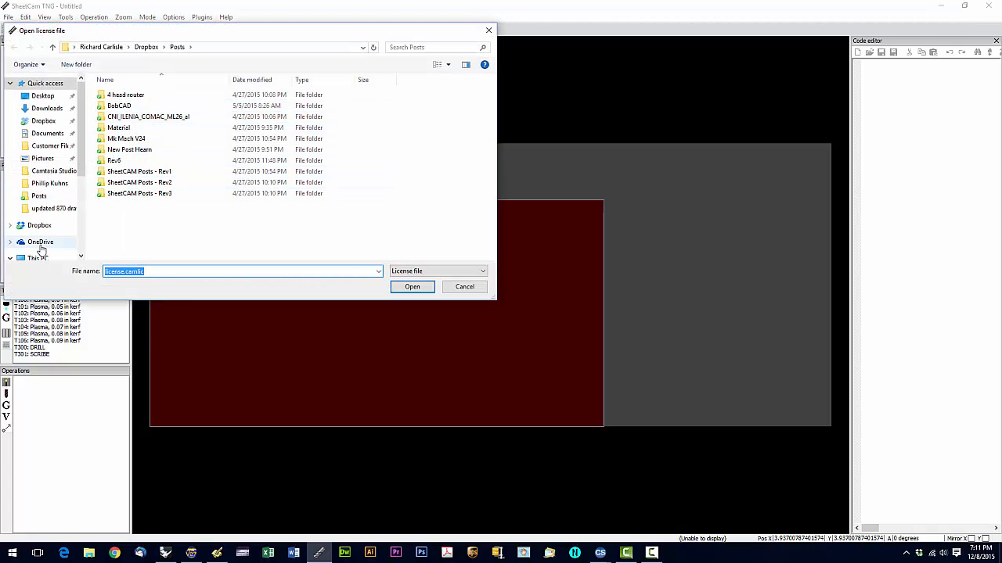
{"action": "mouse_move", "coordinate": [59, 226]}
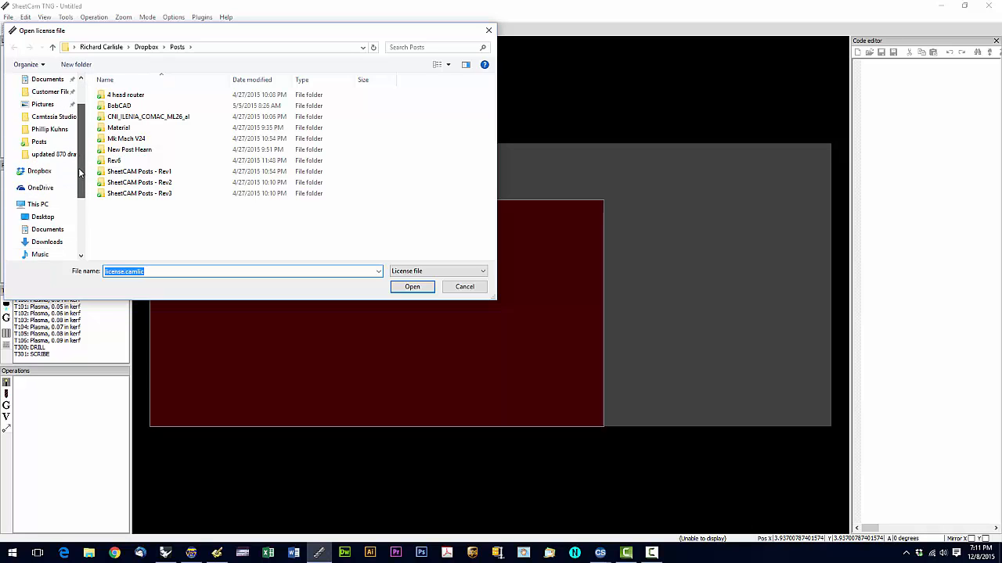
{"action": "left_click", "coordinate": [42, 203]}
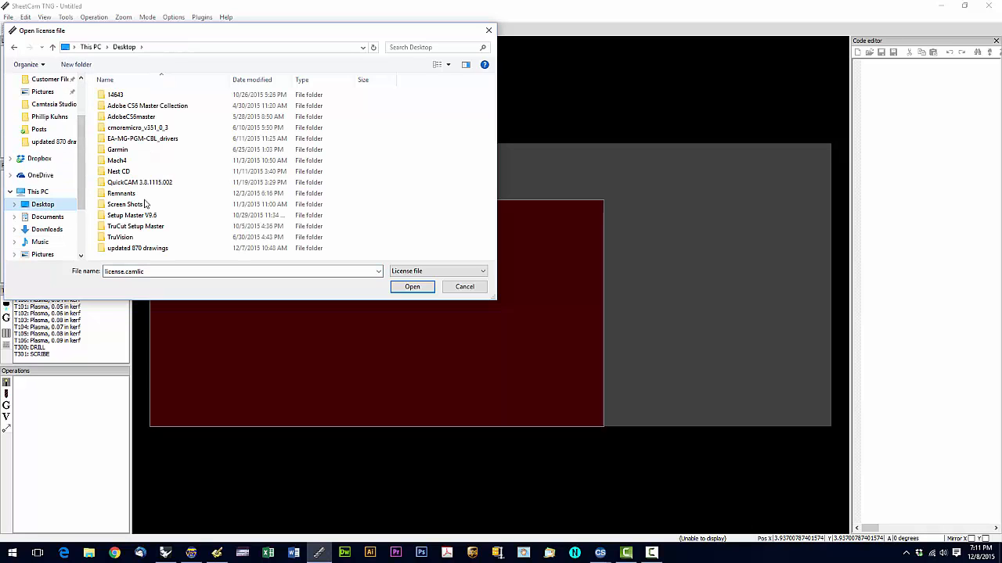
{"action": "left_click", "coordinate": [125, 204]}
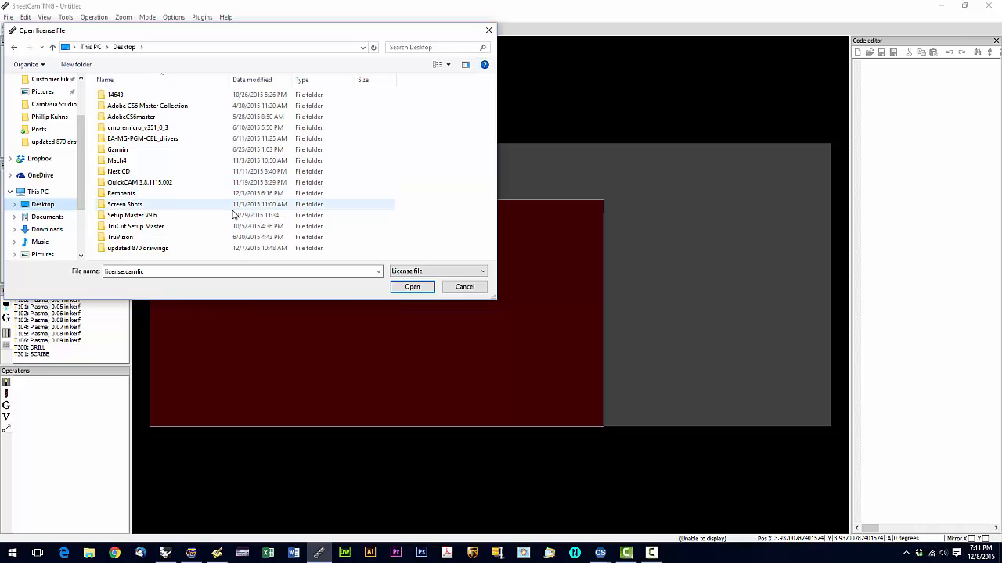
{"action": "double_click", "coordinate": [131, 216]}
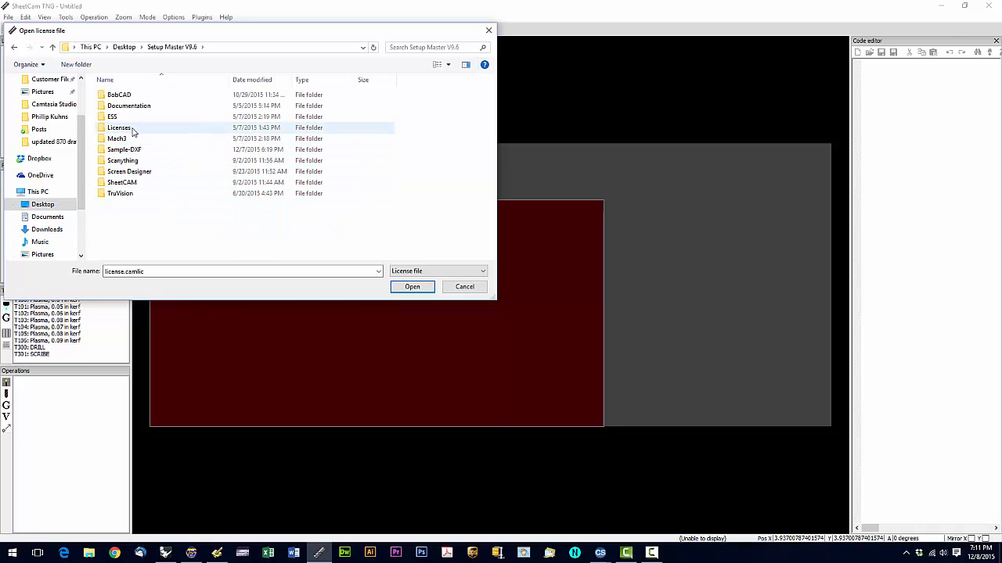
{"action": "mouse_move", "coordinate": [119, 129]}
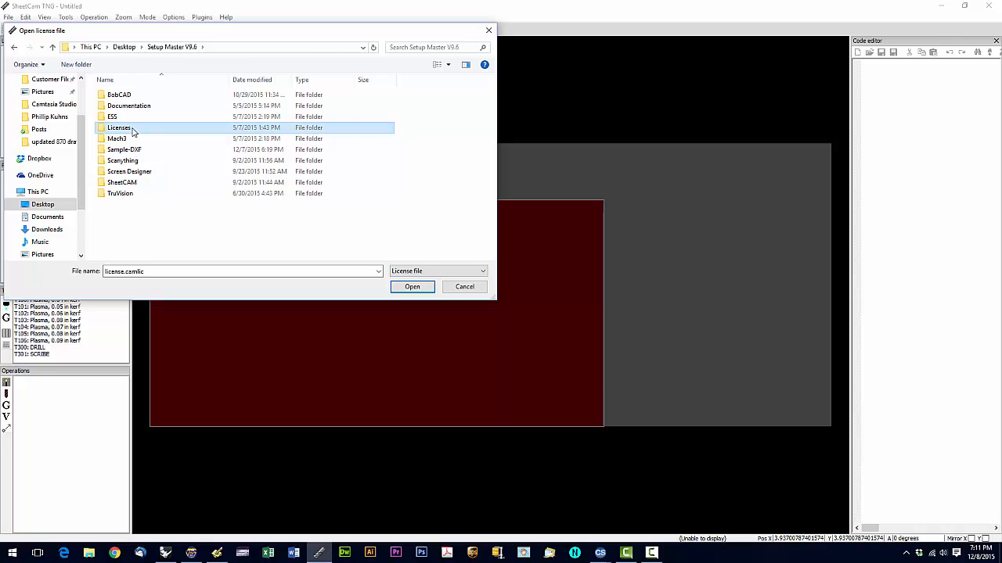
{"action": "double_click", "coordinate": [119, 129]}
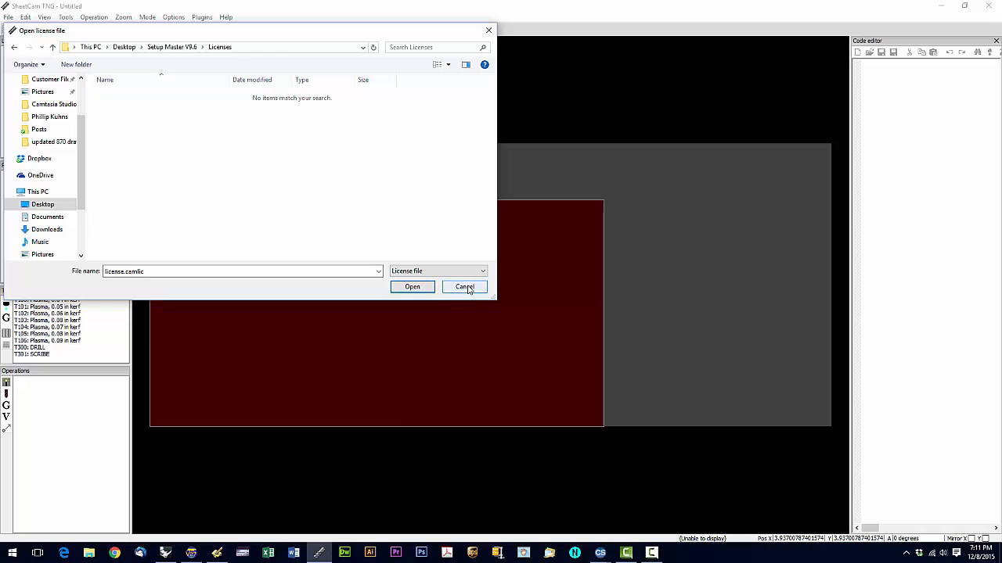
{"action": "left_click", "coordinate": [463, 286]}
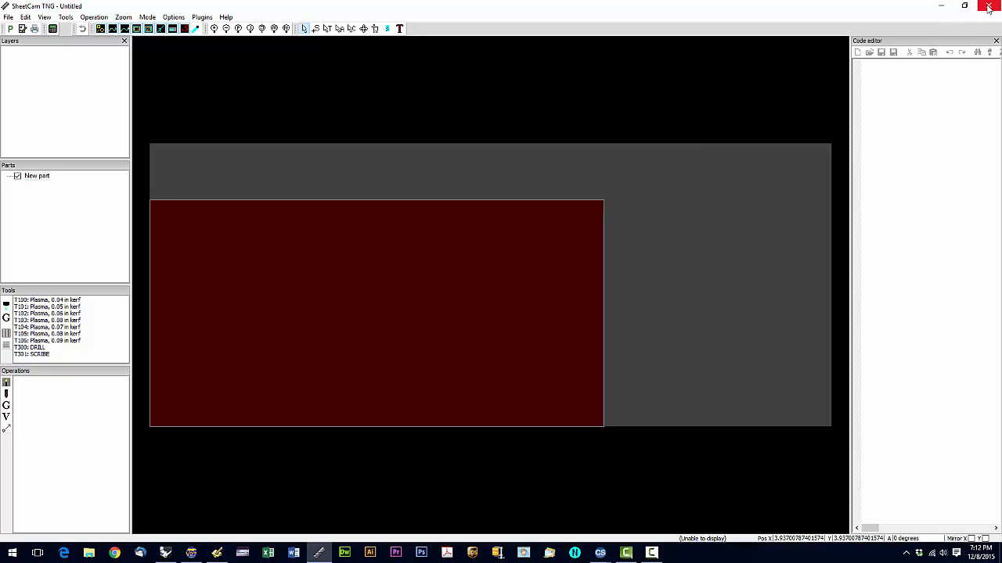
{"action": "mouse_move", "coordinate": [989, 8]}
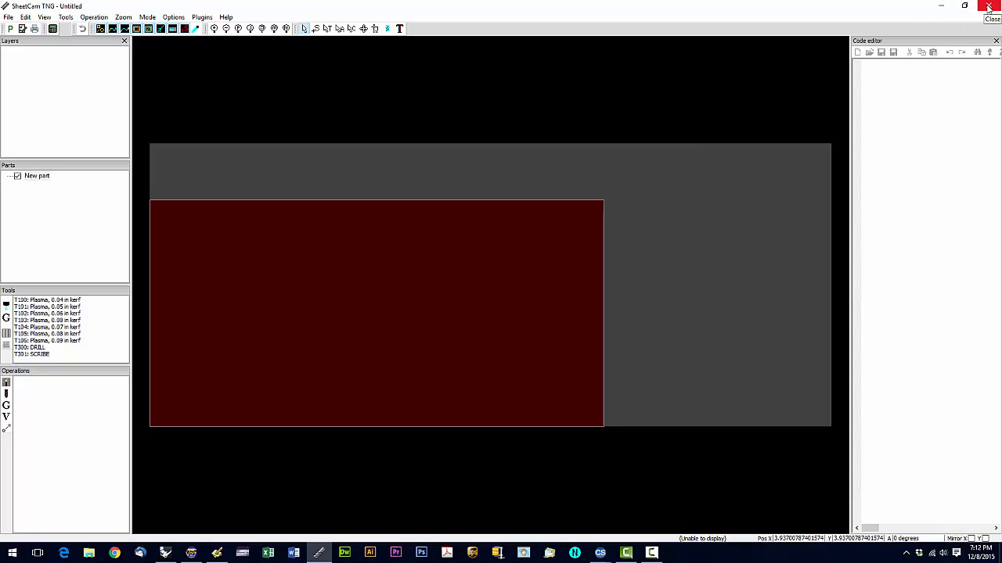
Bring up the Help menu listing install license file, setup wizard and check for updates.
{"action": "left_click", "coordinate": [989, 6]}
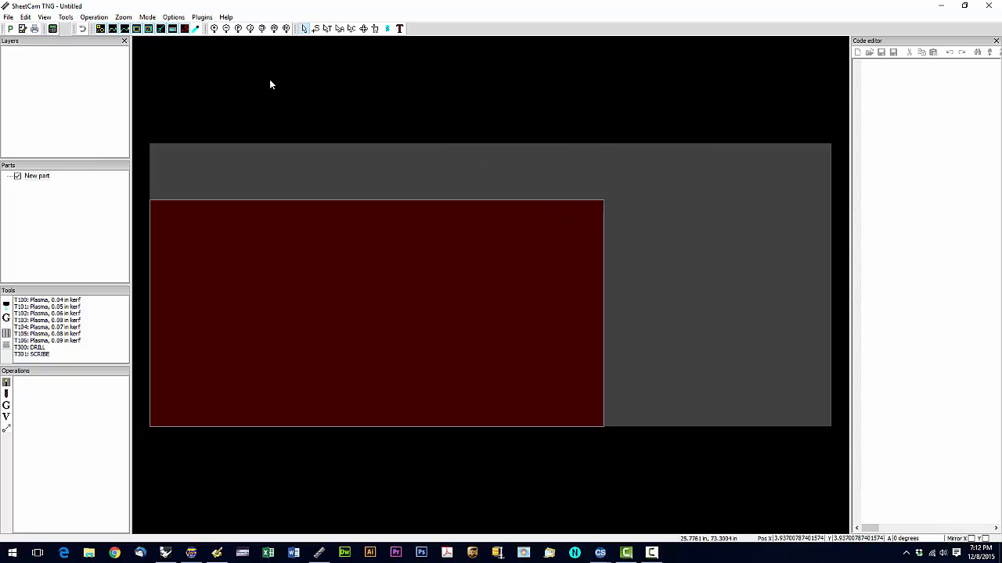
{"action": "left_click", "coordinate": [226, 15]}
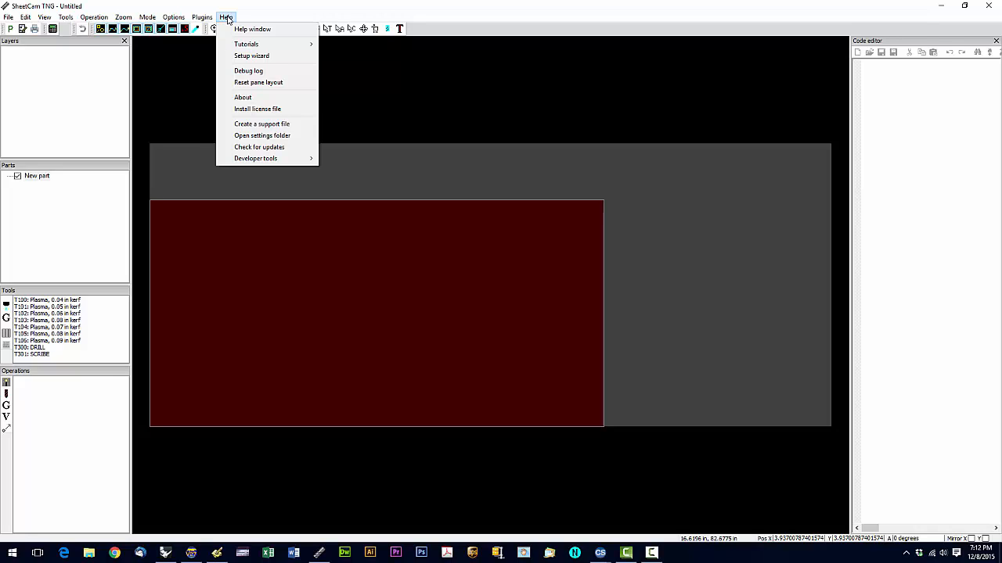
{"action": "mouse_move", "coordinate": [243, 97]}
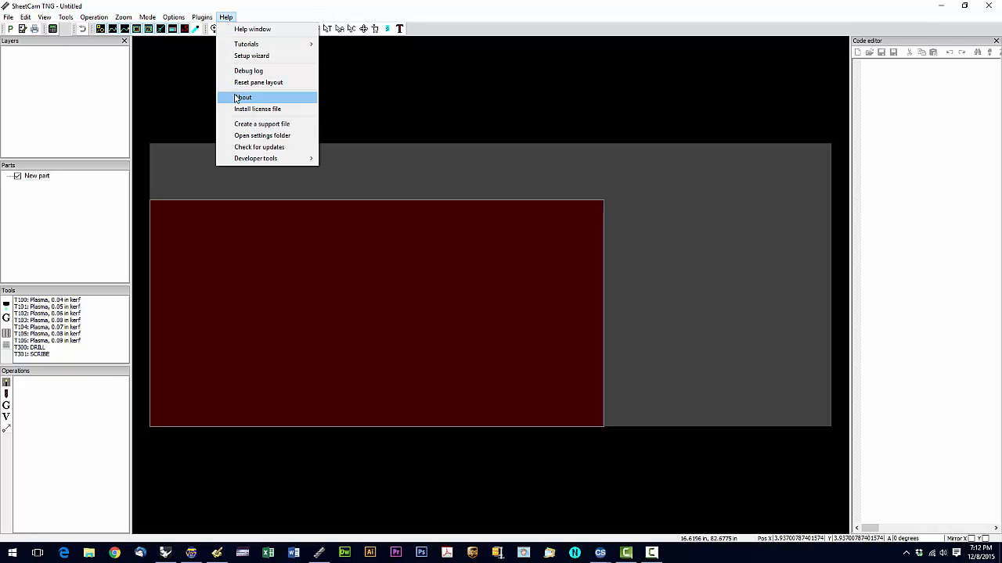